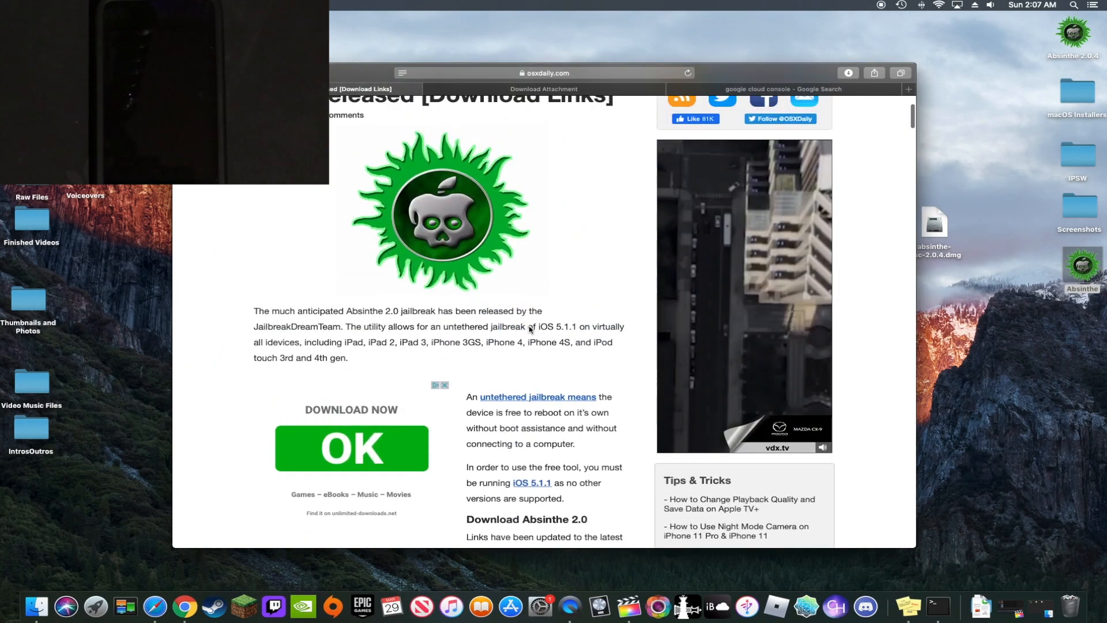
Scroll down the Absinthe download article in Safari
{"action": "scroll", "scroll_direction": "down", "scroll_amount": 3}
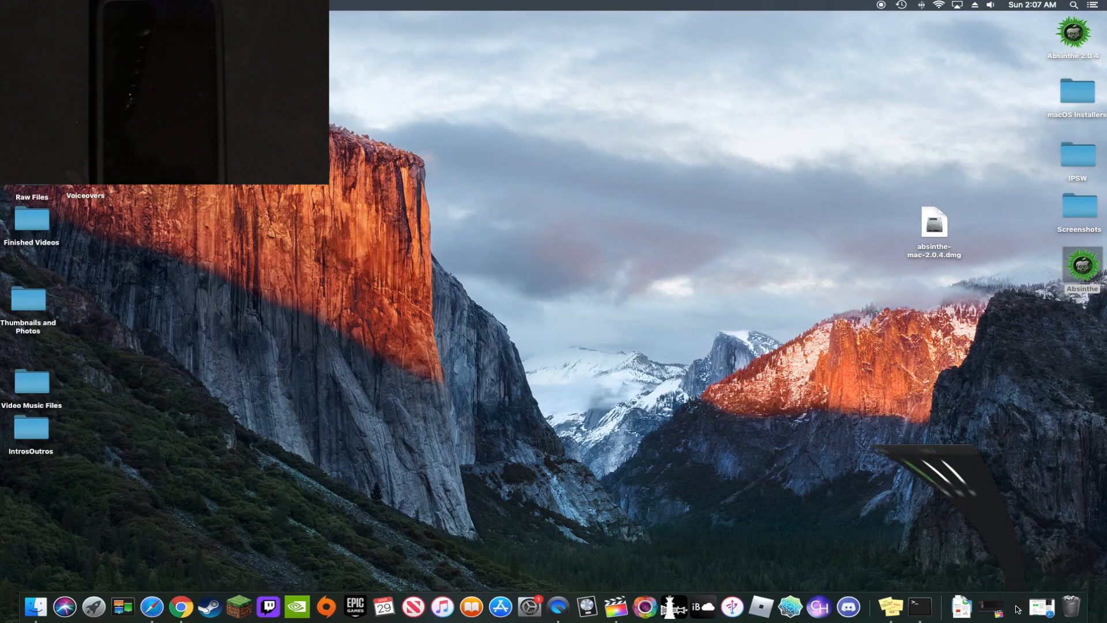
Show Package Contents of Absinthe on the 2.0.4 volume and go into Contents > MacOS
{"action": "double_click", "coordinate": [933, 227]}
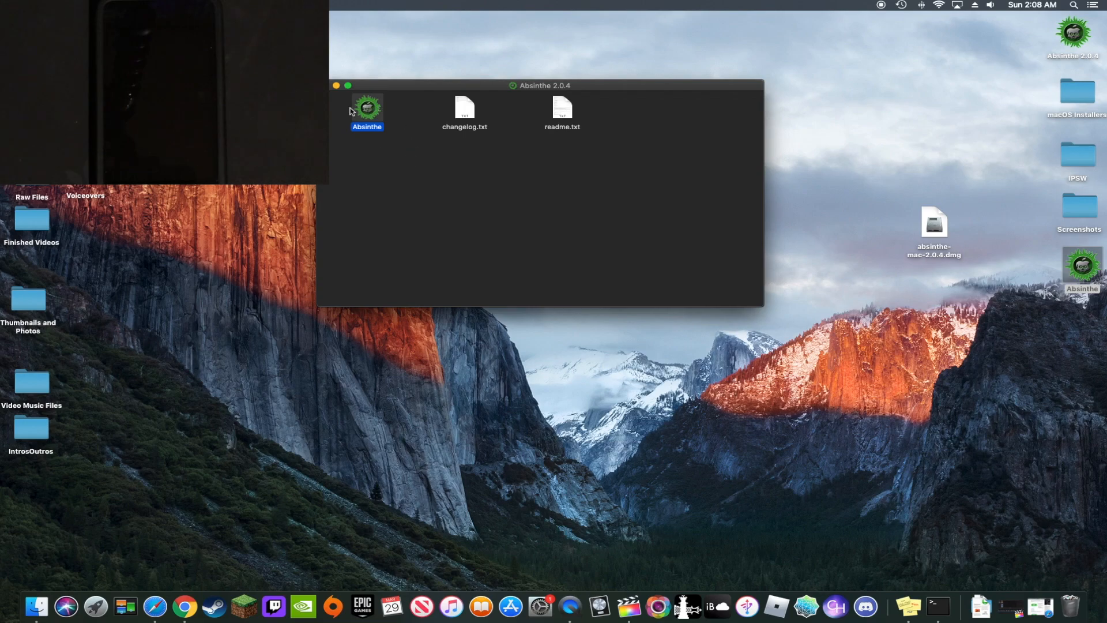
{"action": "right_click", "coordinate": [367, 108]}
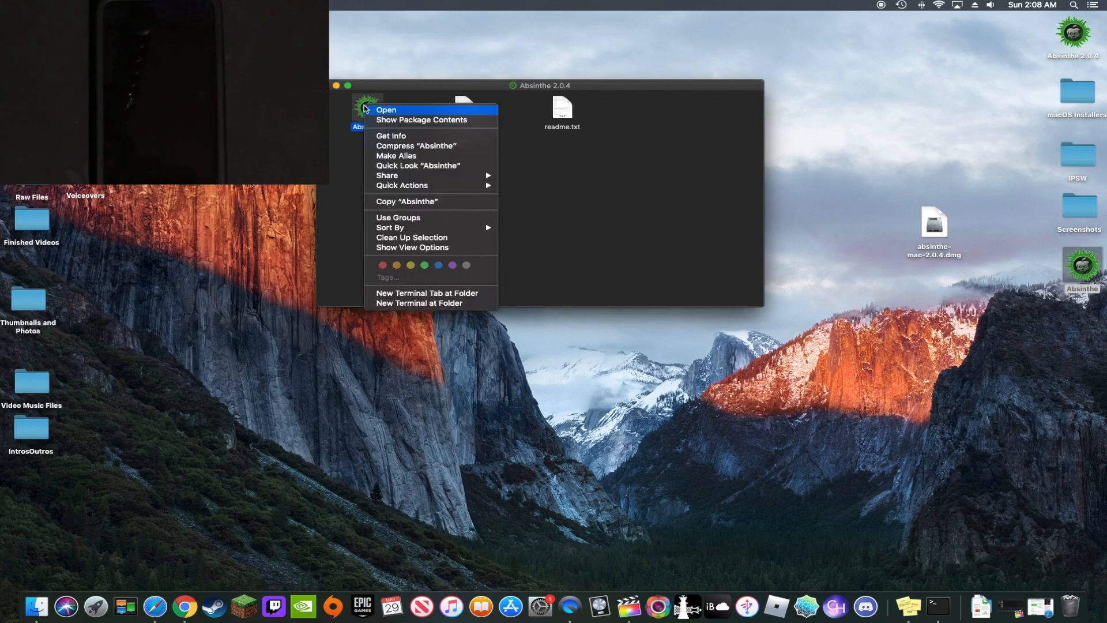
{"action": "mouse_move", "coordinate": [422, 119]}
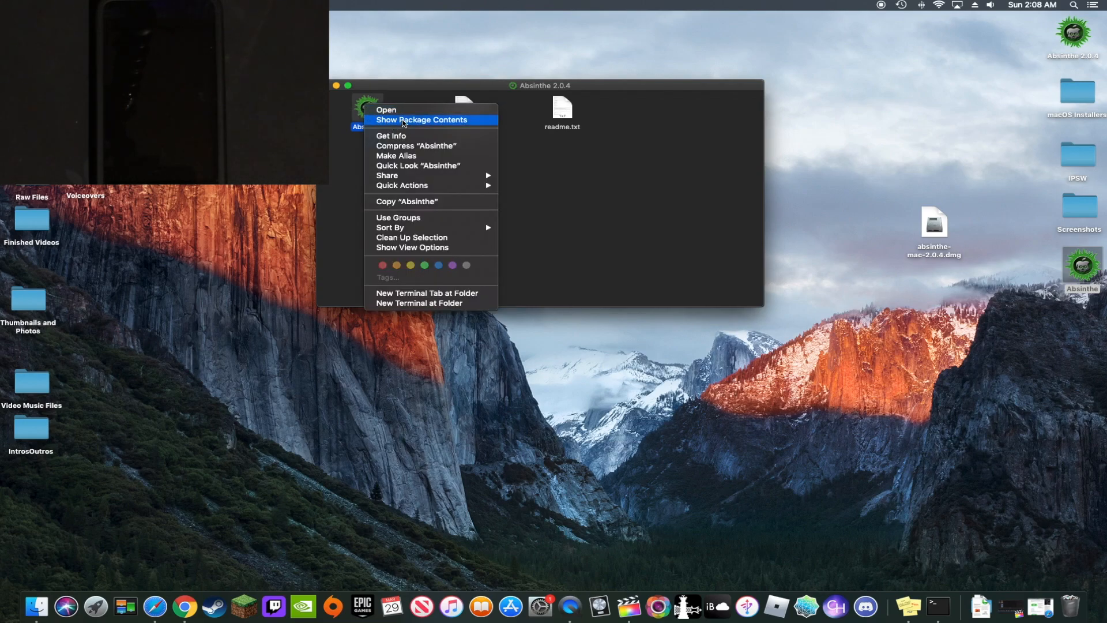
{"action": "left_click", "coordinate": [422, 119]}
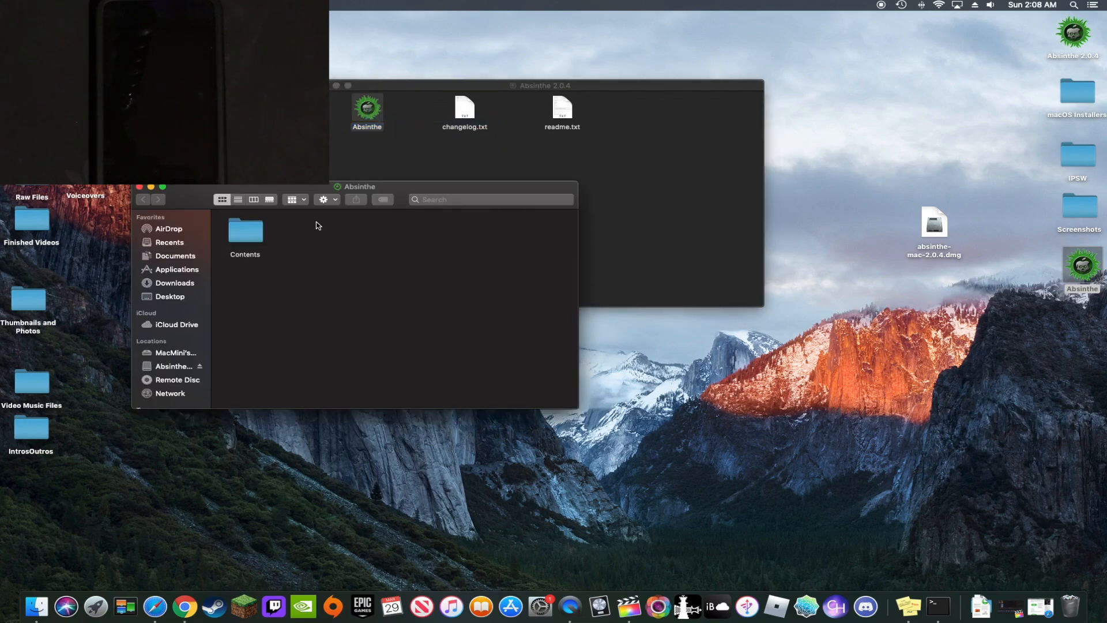
{"action": "double_click", "coordinate": [244, 231]}
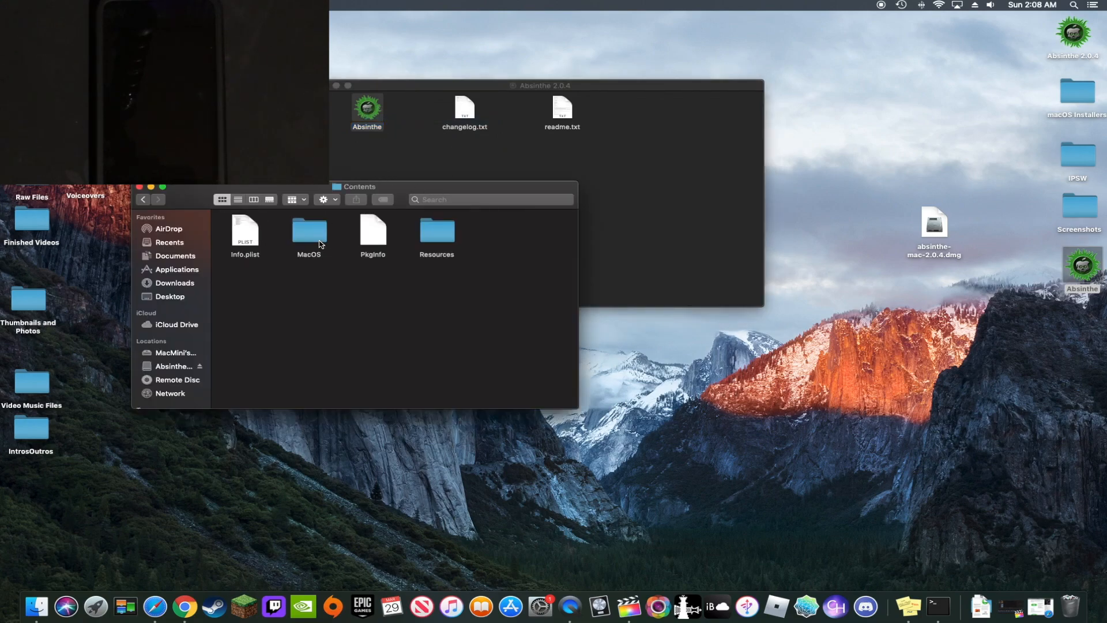
{"action": "double_click", "coordinate": [309, 231]}
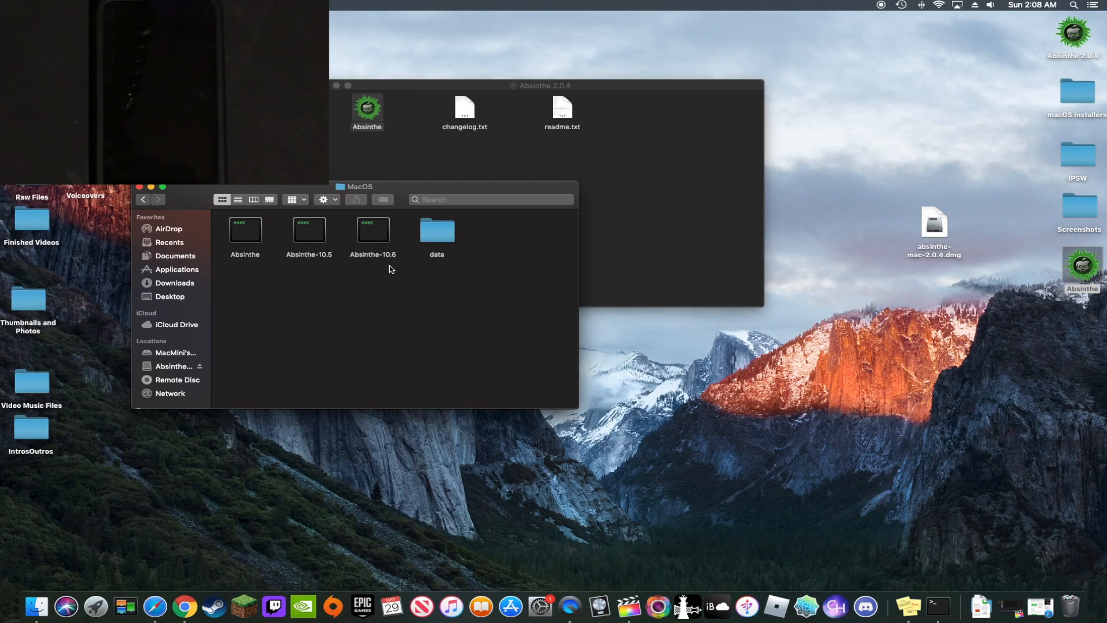
{"action": "mouse_move", "coordinate": [368, 262]}
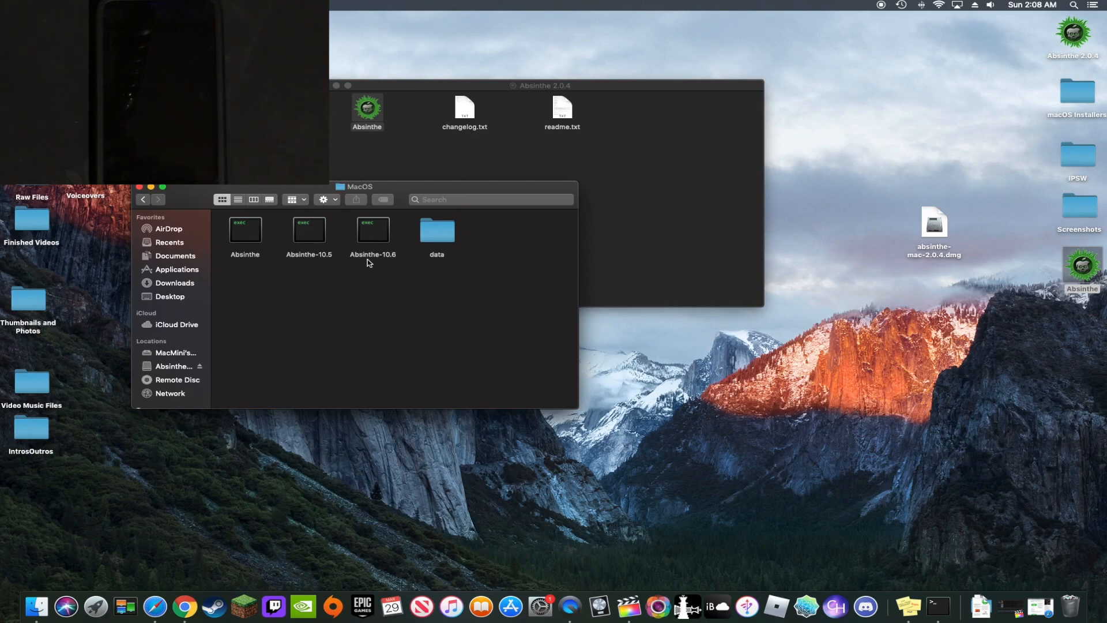
{"action": "mouse_move", "coordinate": [398, 265]}
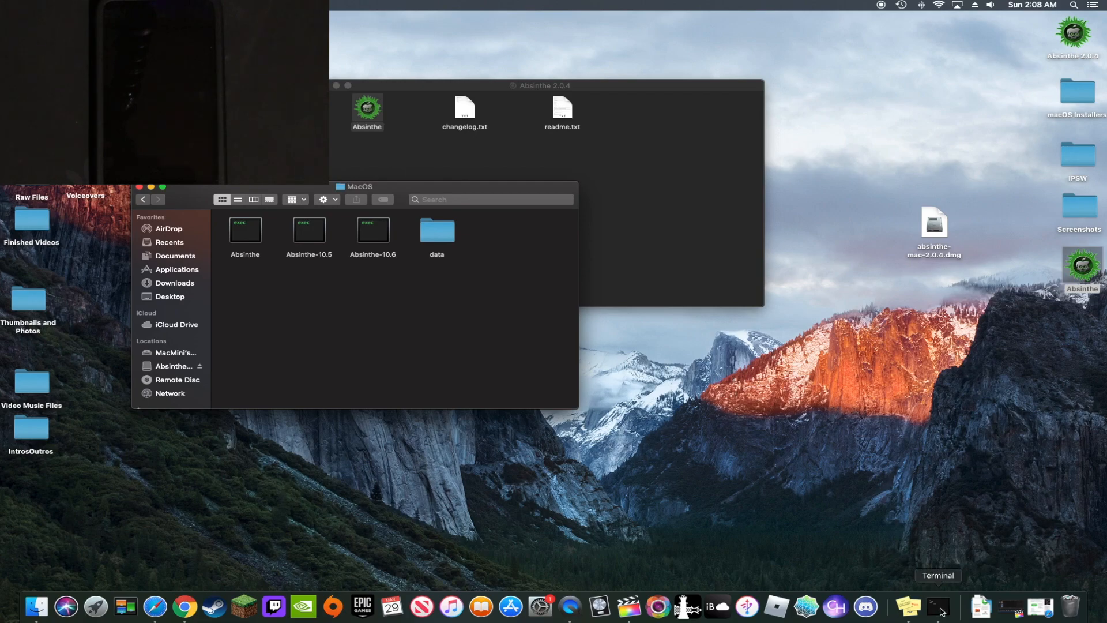
Launch Terminal, drop in the Absinthe-10.6 executable's path and run it
{"action": "left_click", "coordinate": [937, 606]}
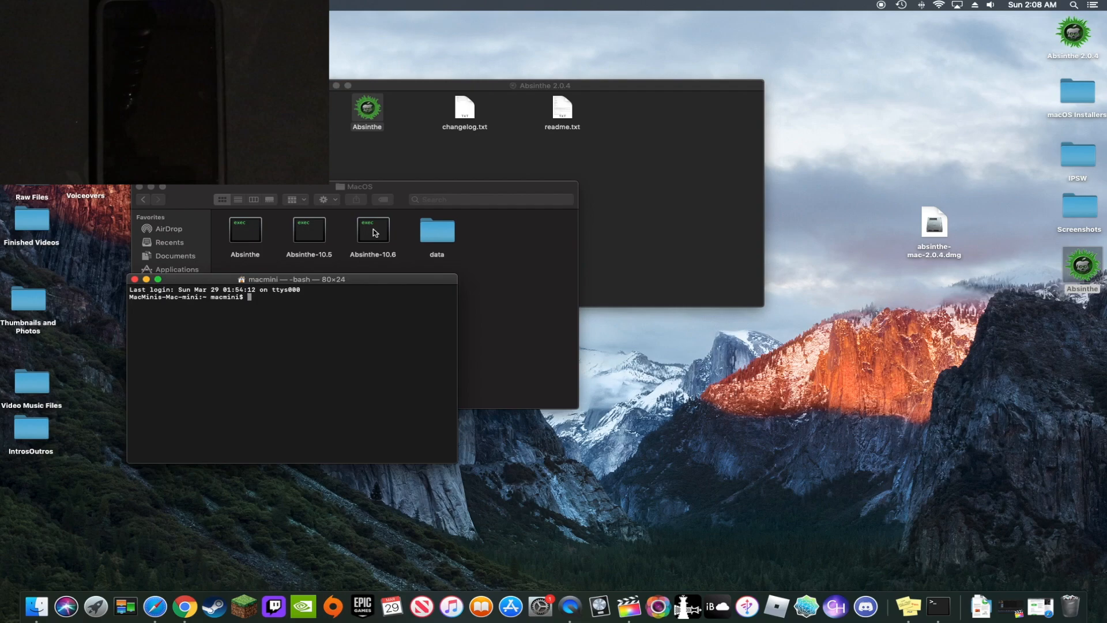
{"action": "left_click_drag", "start_coordinate": [372, 231], "coordinate": [317, 297]}
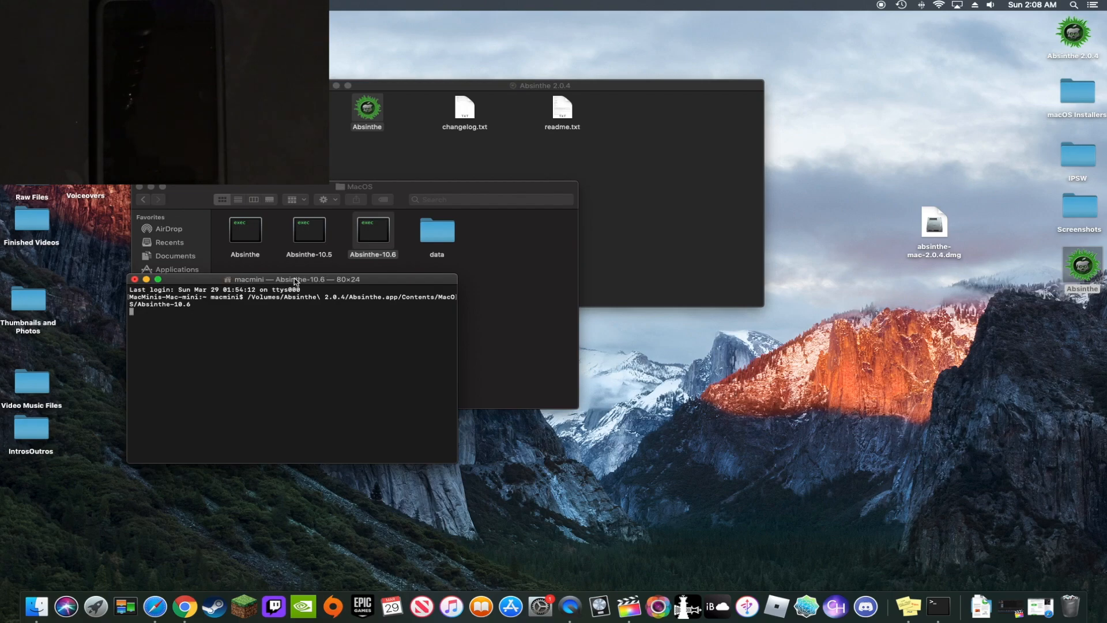
{"action": "mouse_move", "coordinate": [353, 284]}
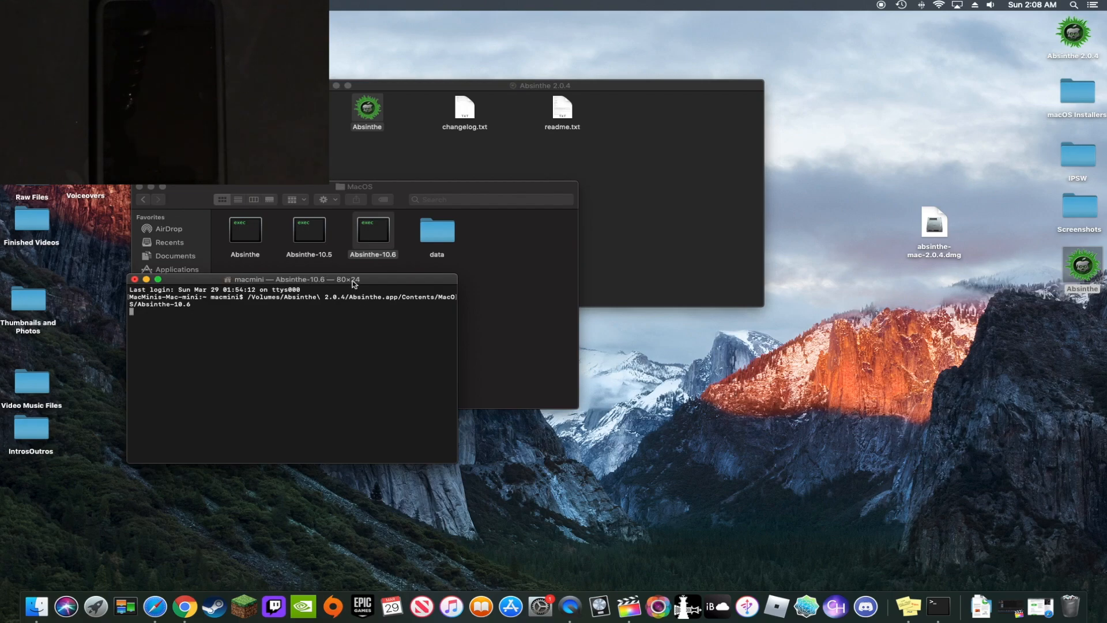
{"action": "key", "text": "enter"}
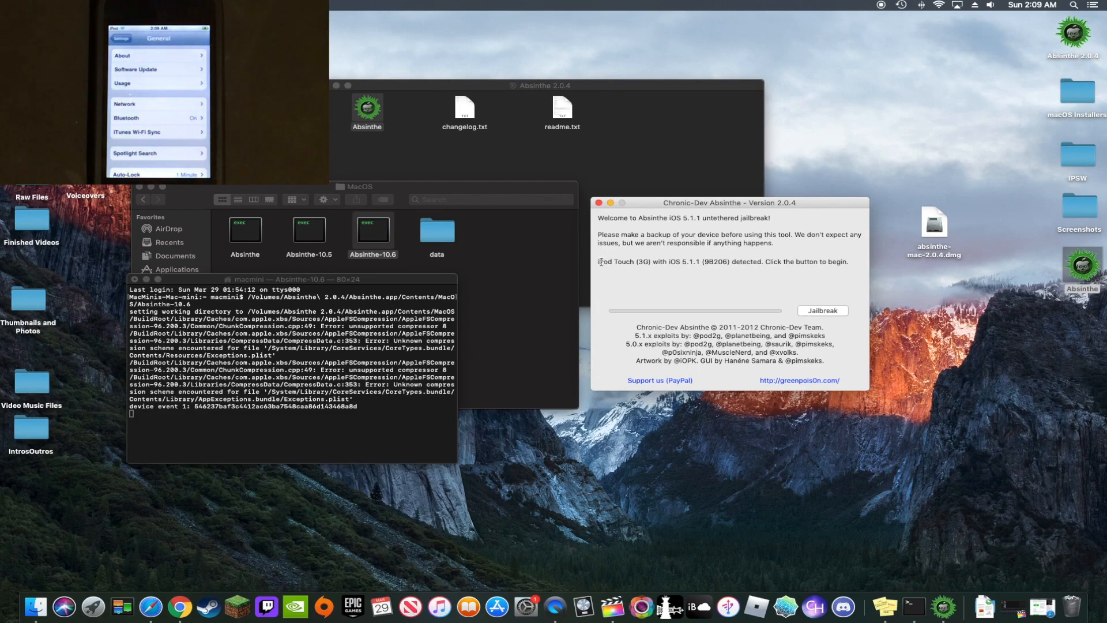
{"action": "mouse_move", "coordinate": [703, 263]}
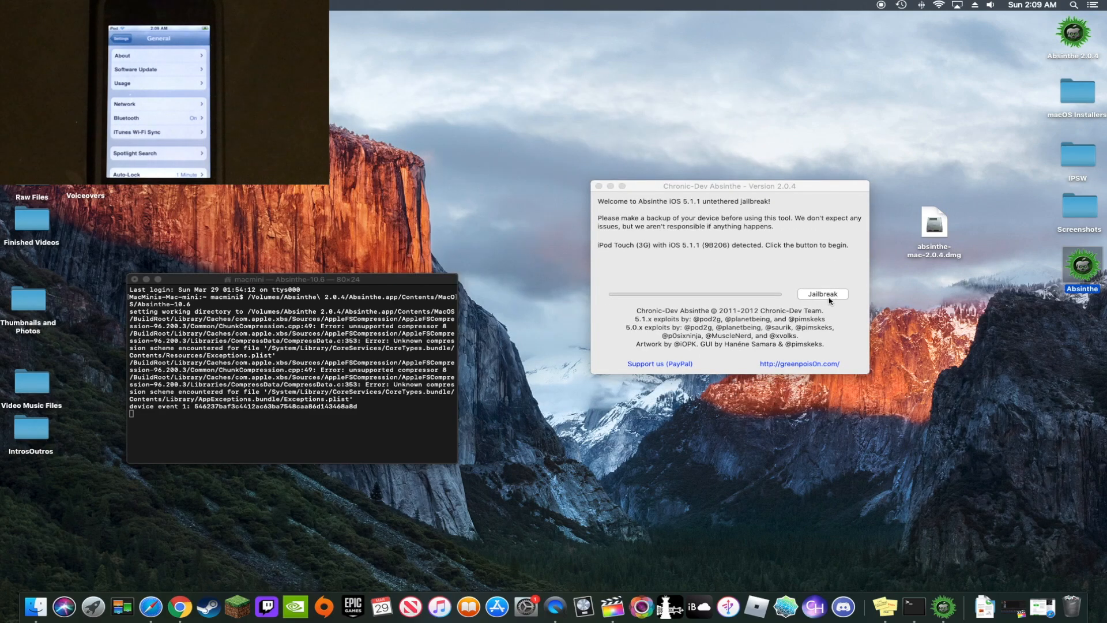
Jailbreak the detected iPod touch on iOS 5.1.1
{"action": "left_click", "coordinate": [822, 294]}
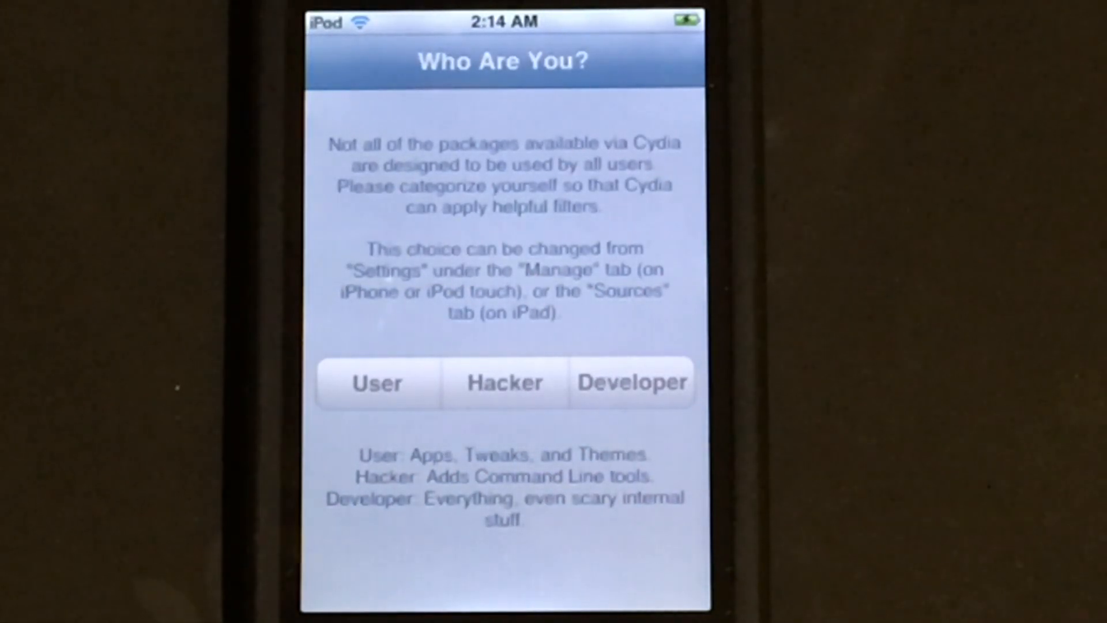
Choose Developer as Cydia's user category and finish with Done
{"action": "left_click", "coordinate": [630, 382]}
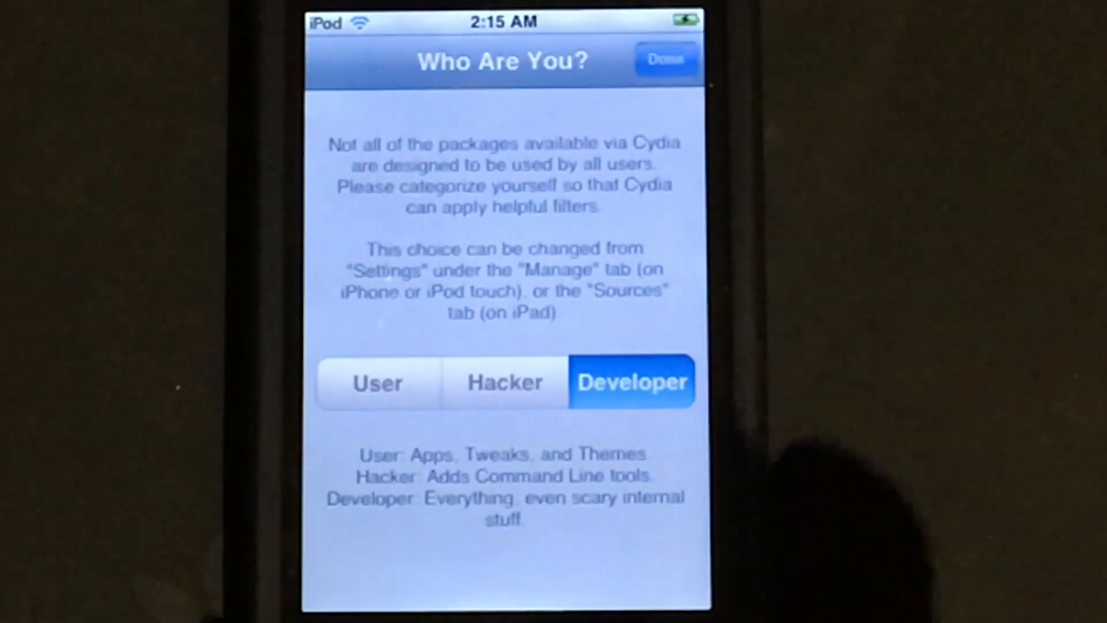
{"action": "left_click", "coordinate": [664, 59]}
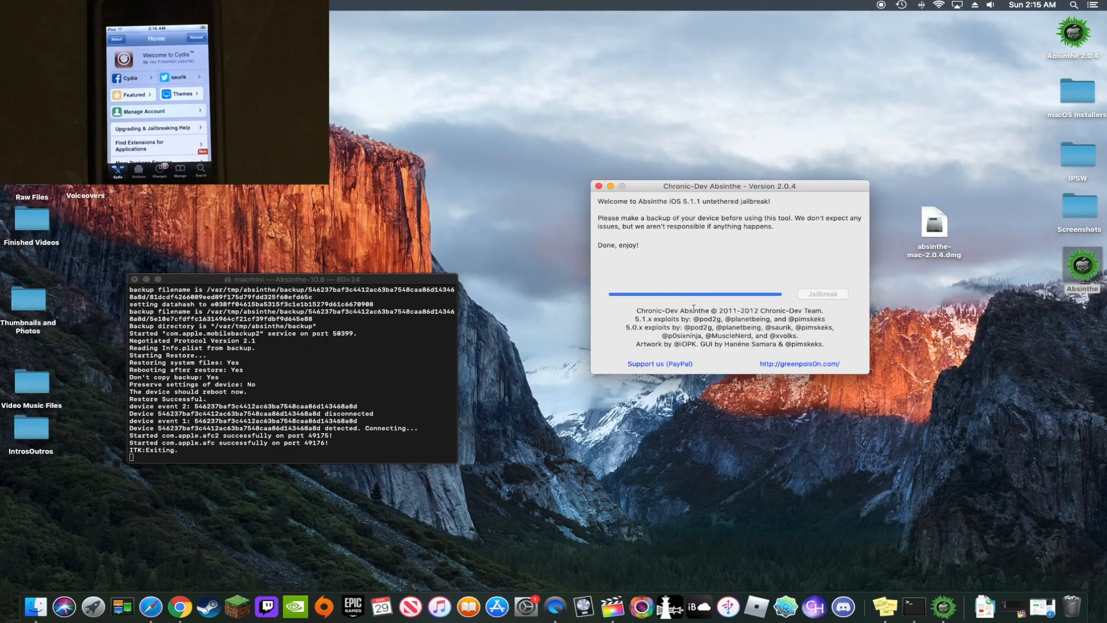
{"action": "mouse_move", "coordinate": [692, 286]}
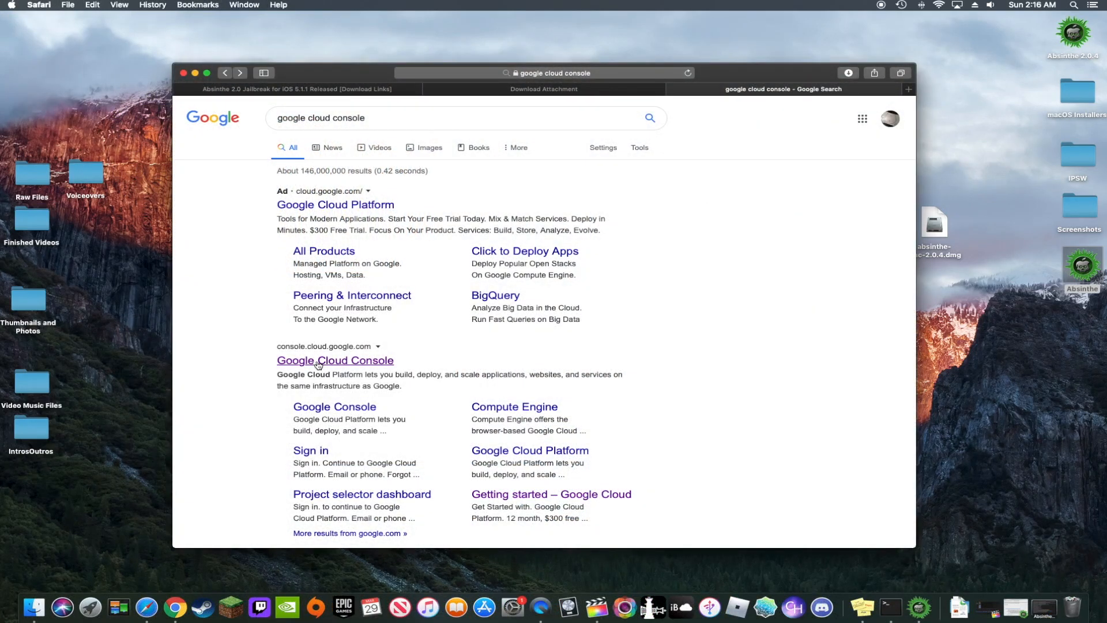
Load the Google Cloud Console from the search results and start the free trial
{"action": "left_click", "coordinate": [334, 360]}
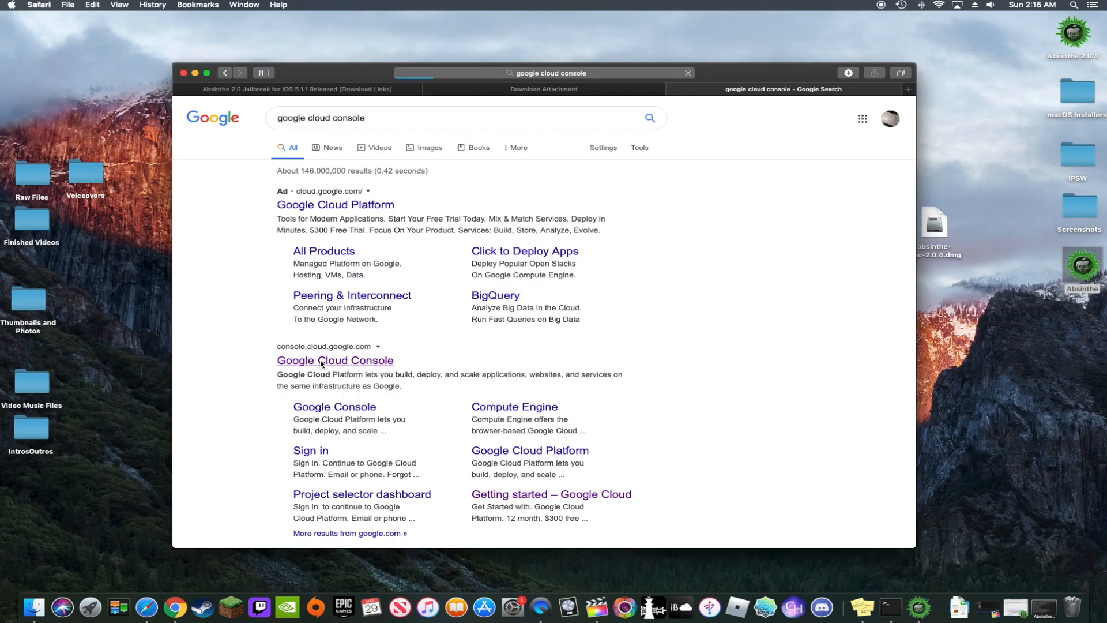
{"action": "left_click", "coordinate": [335, 359]}
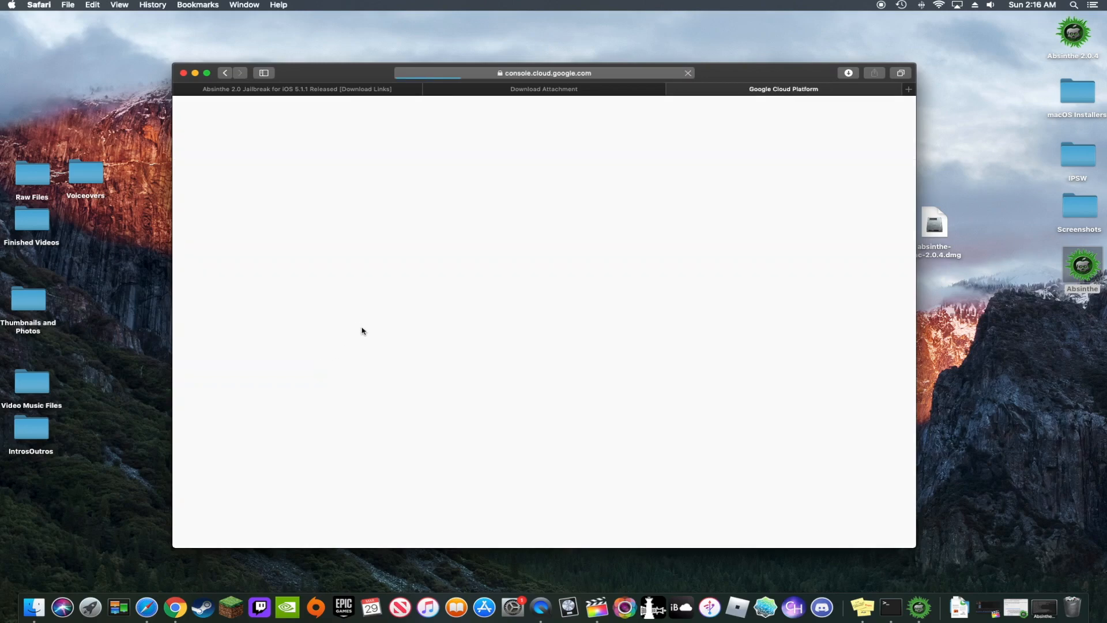
{"action": "mouse_move", "coordinate": [499, 284]}
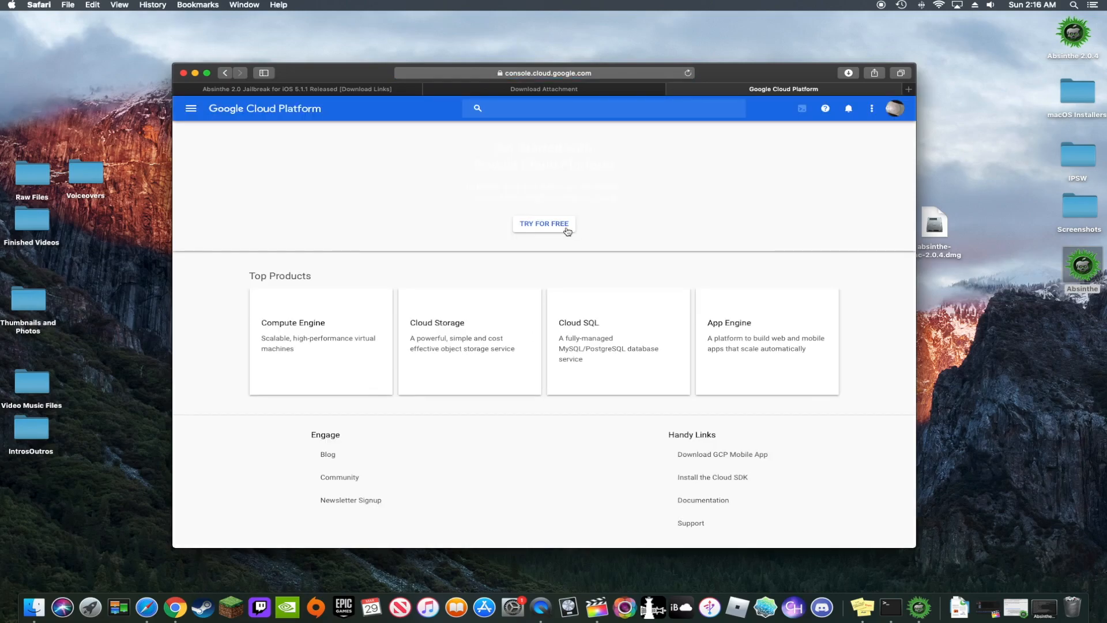
{"action": "left_click", "coordinate": [543, 223]}
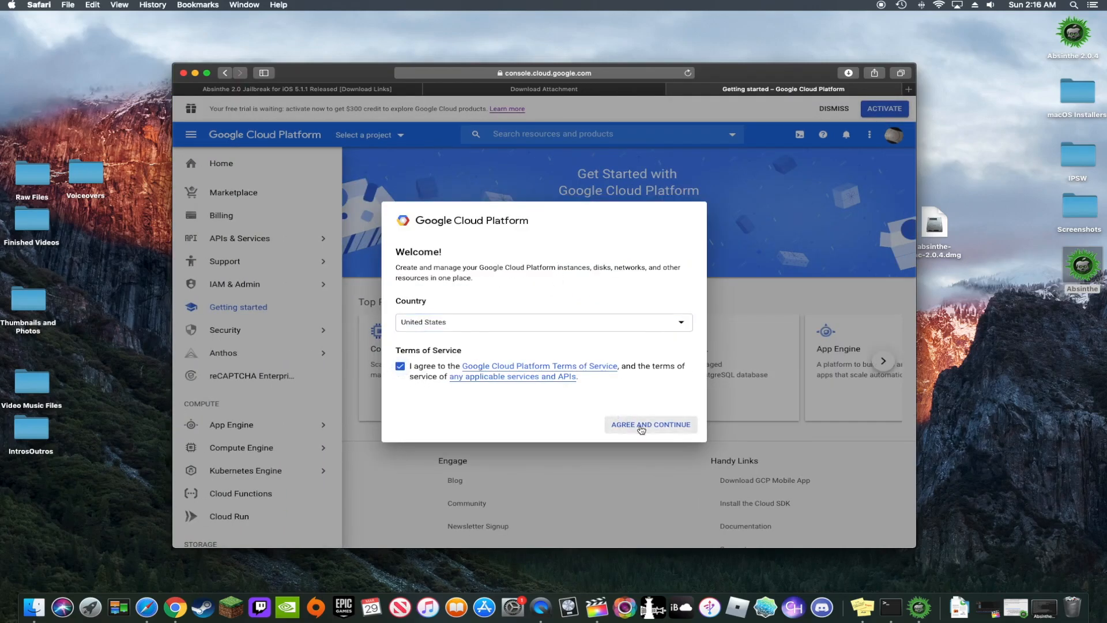
Accept the welcome terms and begin a new project named 'YouTube API Key'
{"action": "left_click", "coordinate": [650, 425]}
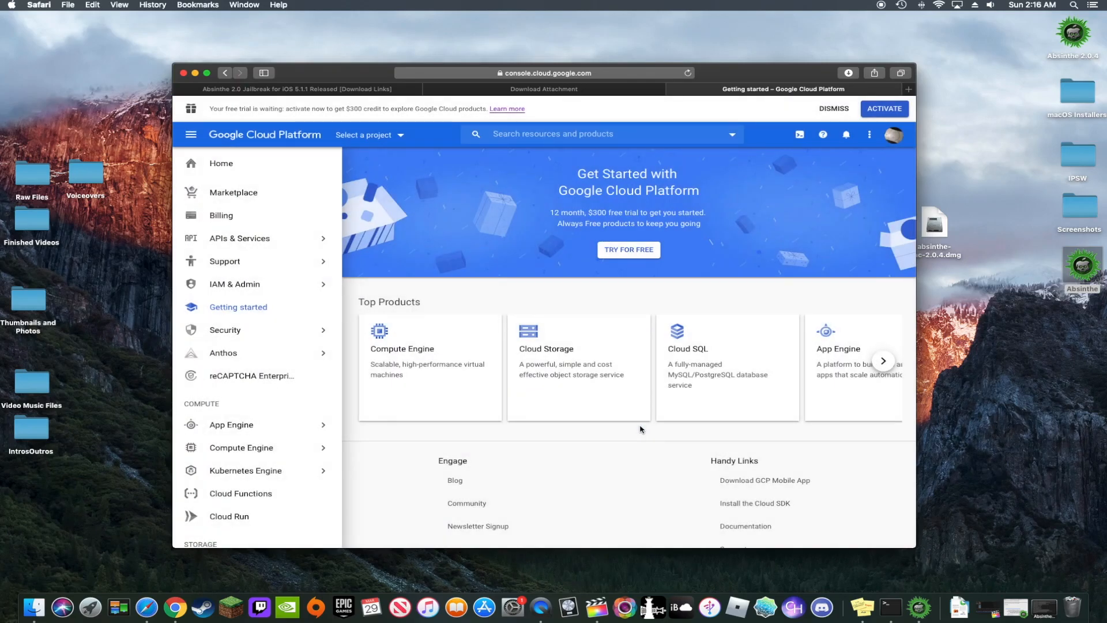
{"action": "mouse_move", "coordinate": [623, 421]}
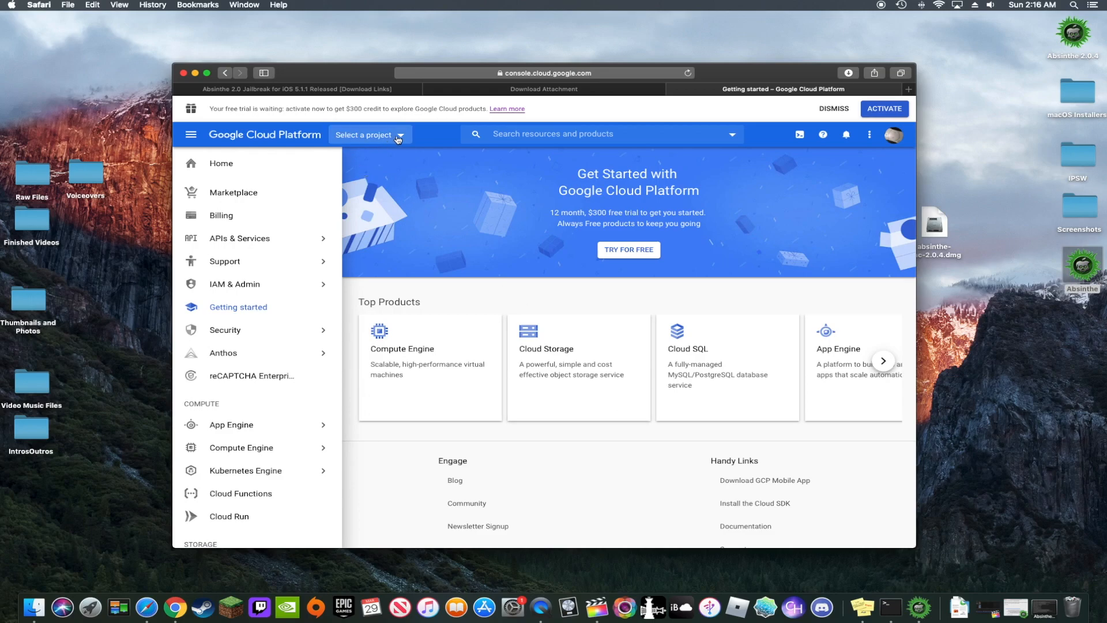
{"action": "left_click", "coordinate": [365, 133]}
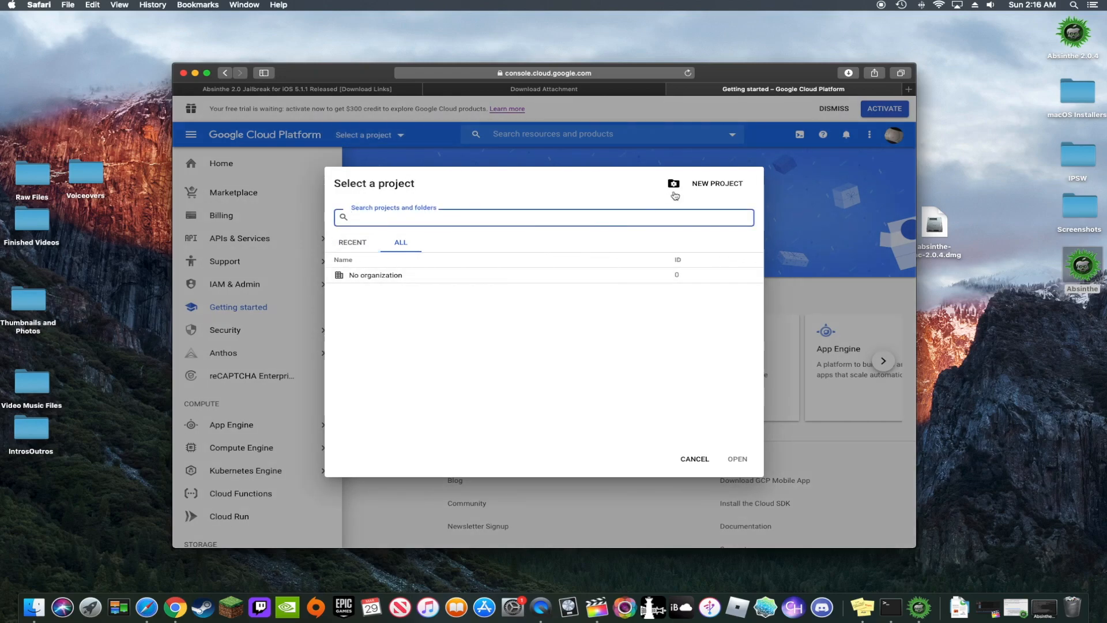
{"action": "left_click", "coordinate": [693, 457]}
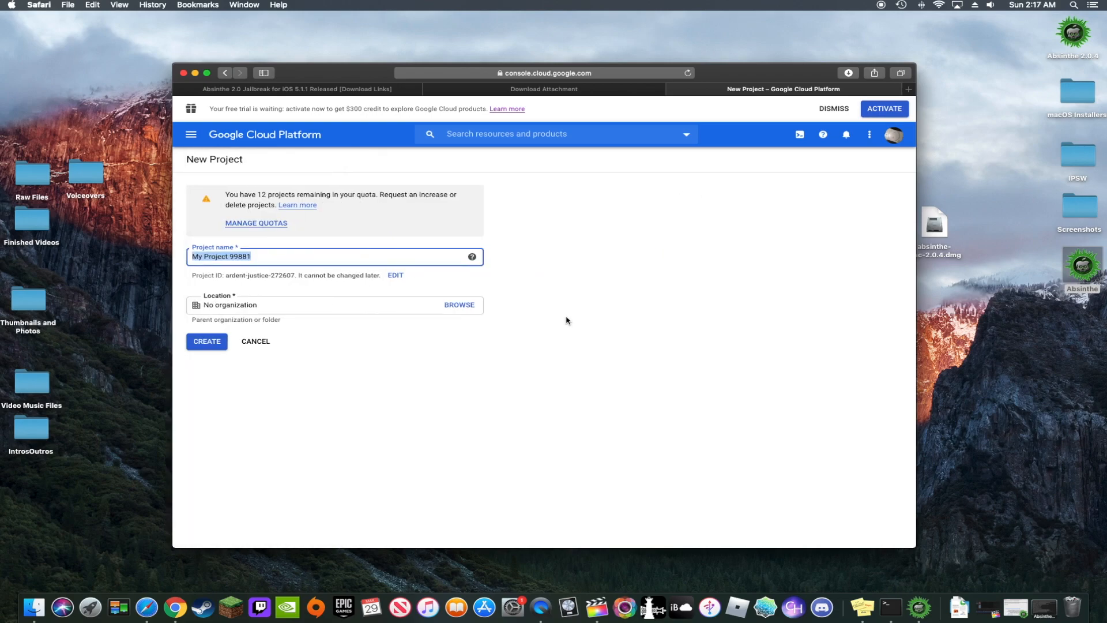
{"action": "mouse_move", "coordinate": [561, 318]}
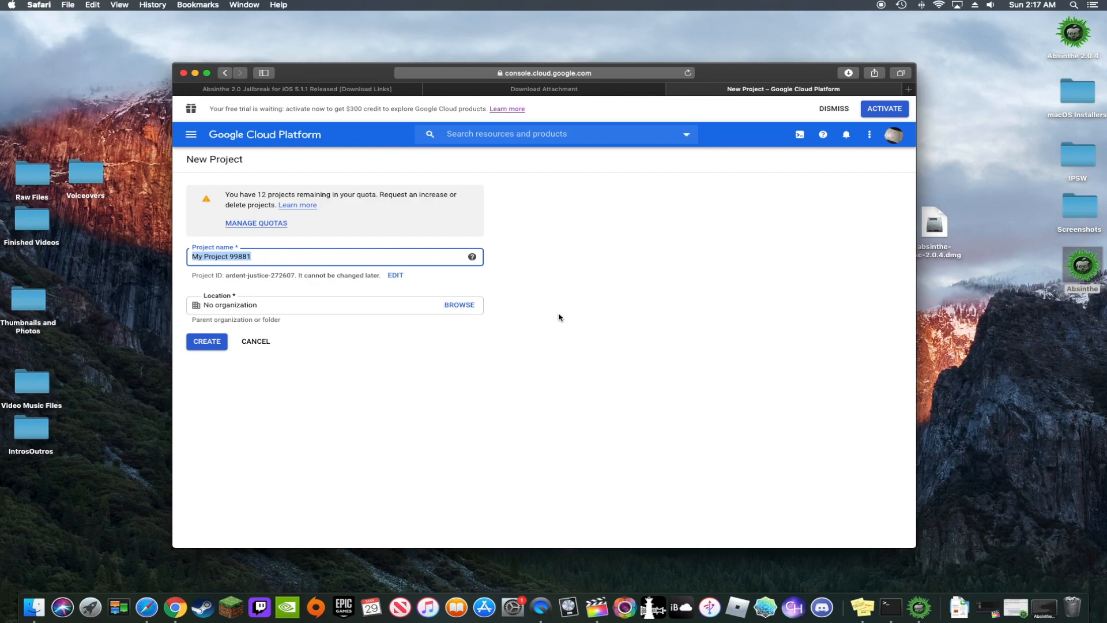
{"action": "mouse_move", "coordinate": [564, 318]}
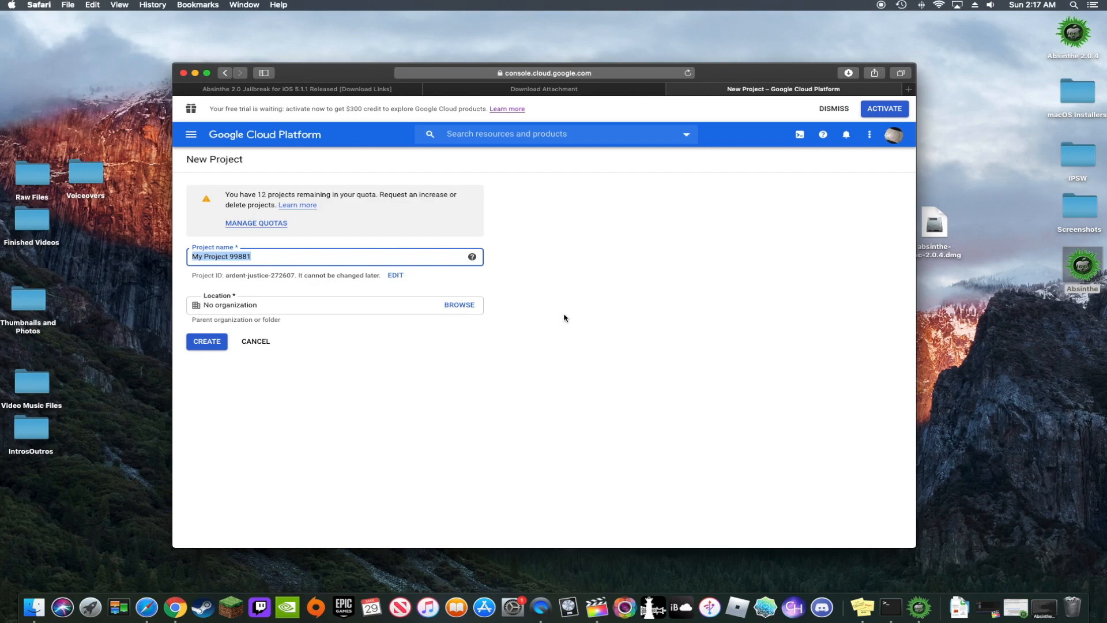
{"action": "type", "text": "Yo"}
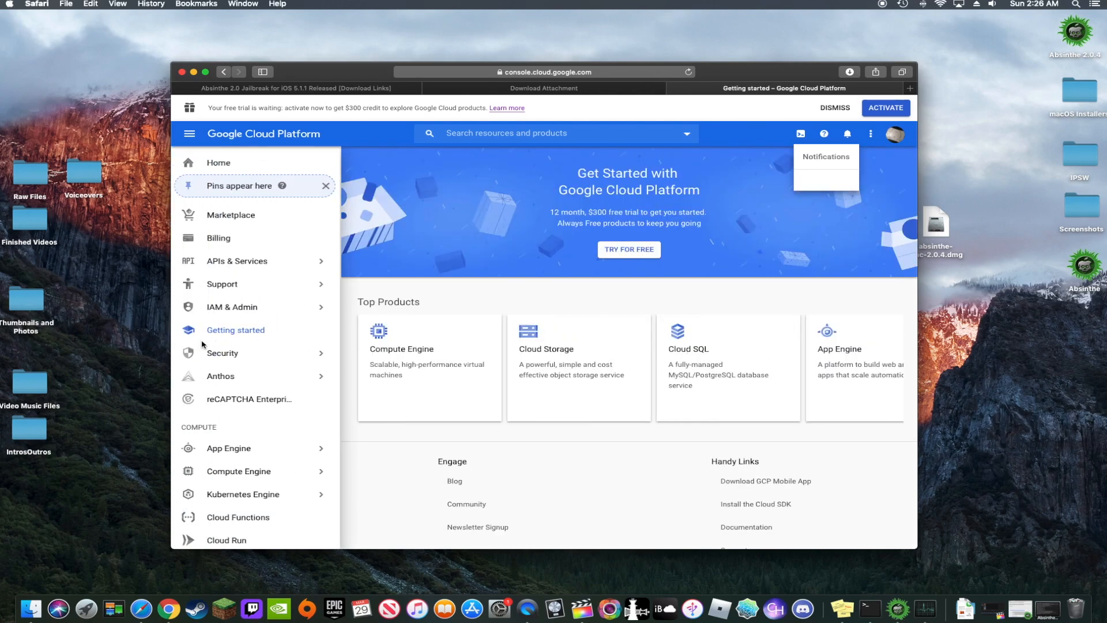
Reach the API Library under APIs & Services with the YouTube API Key project selected
{"action": "left_click", "coordinate": [219, 163]}
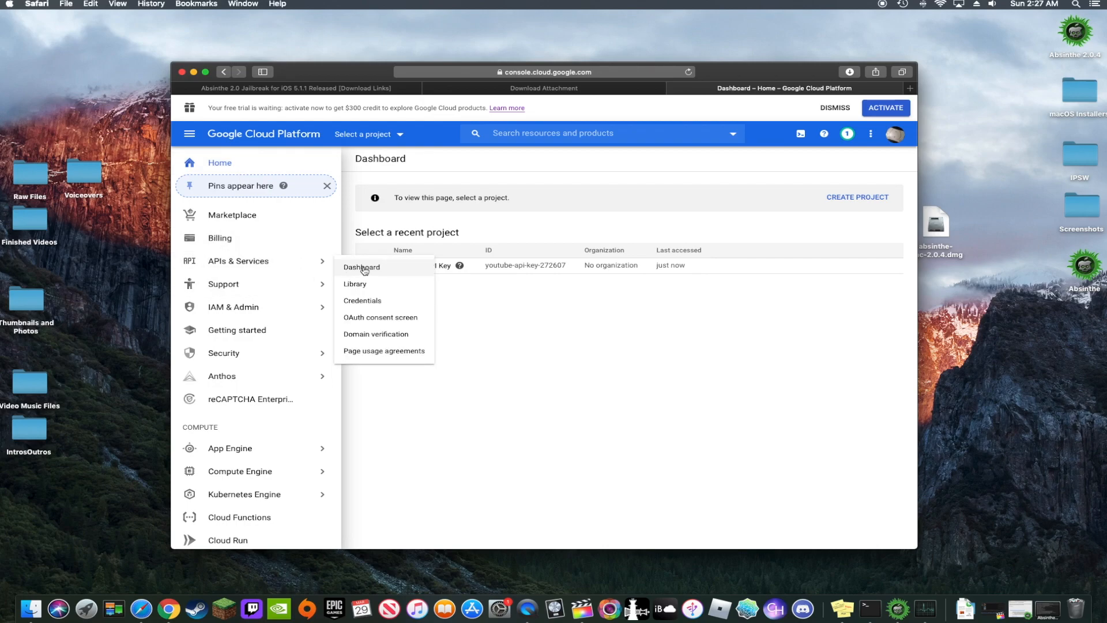
{"action": "left_click", "coordinate": [361, 266]}
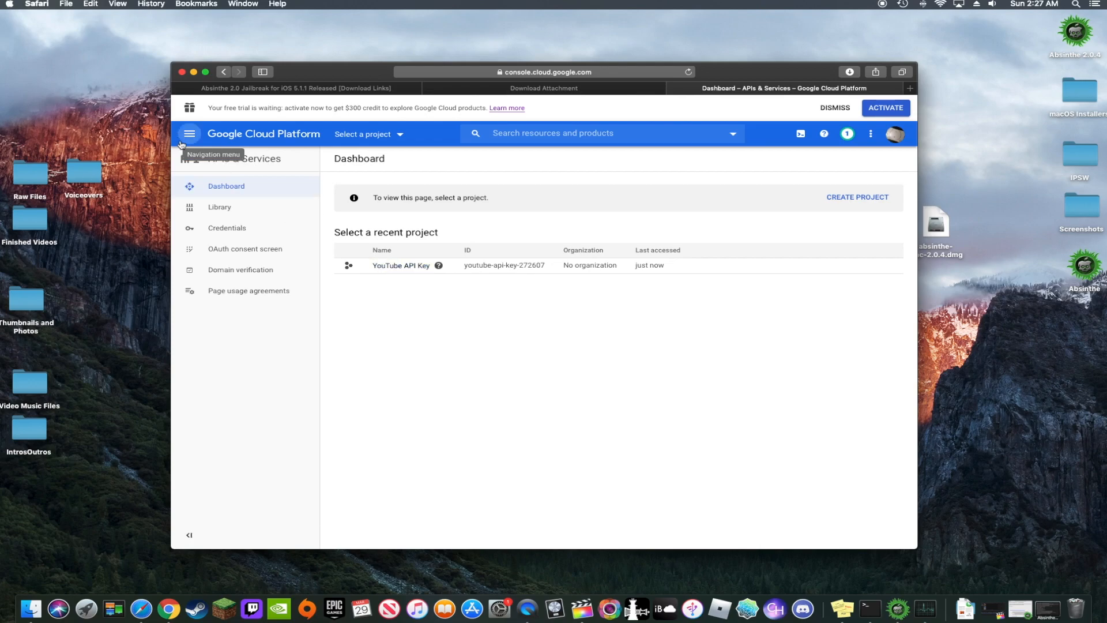
{"action": "left_click", "coordinate": [188, 134]}
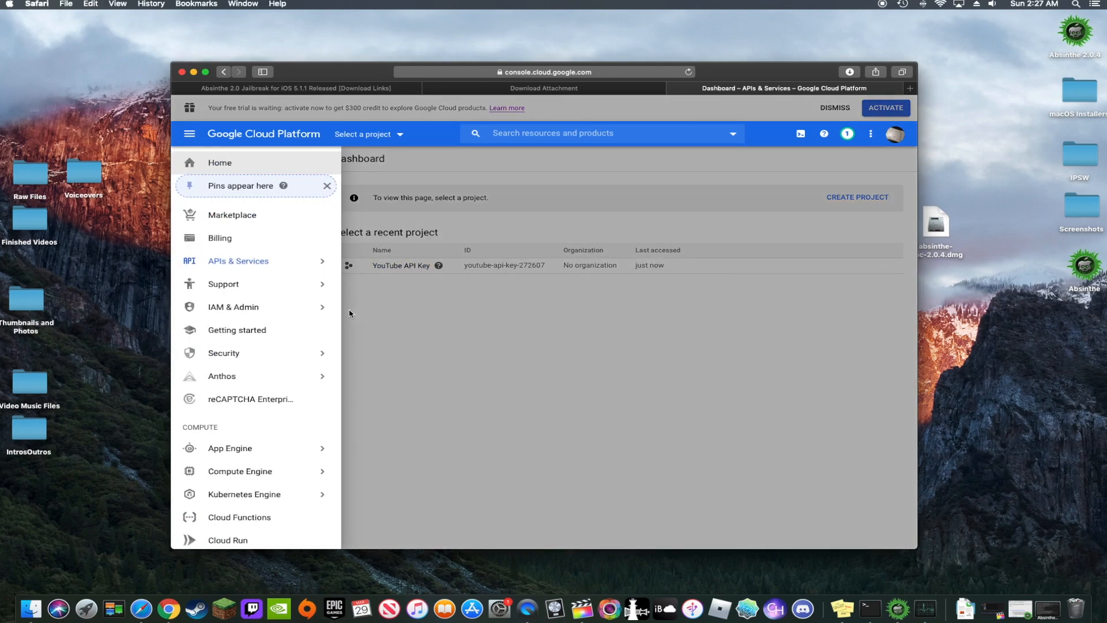
{"action": "left_click", "coordinate": [238, 261]}
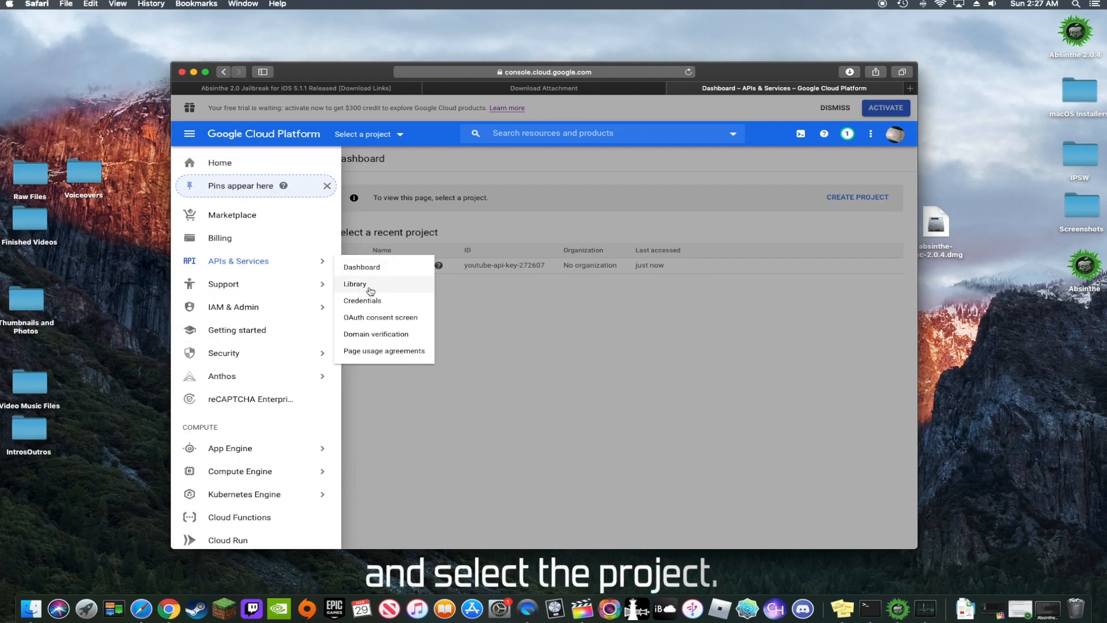
{"action": "left_click", "coordinate": [356, 284]}
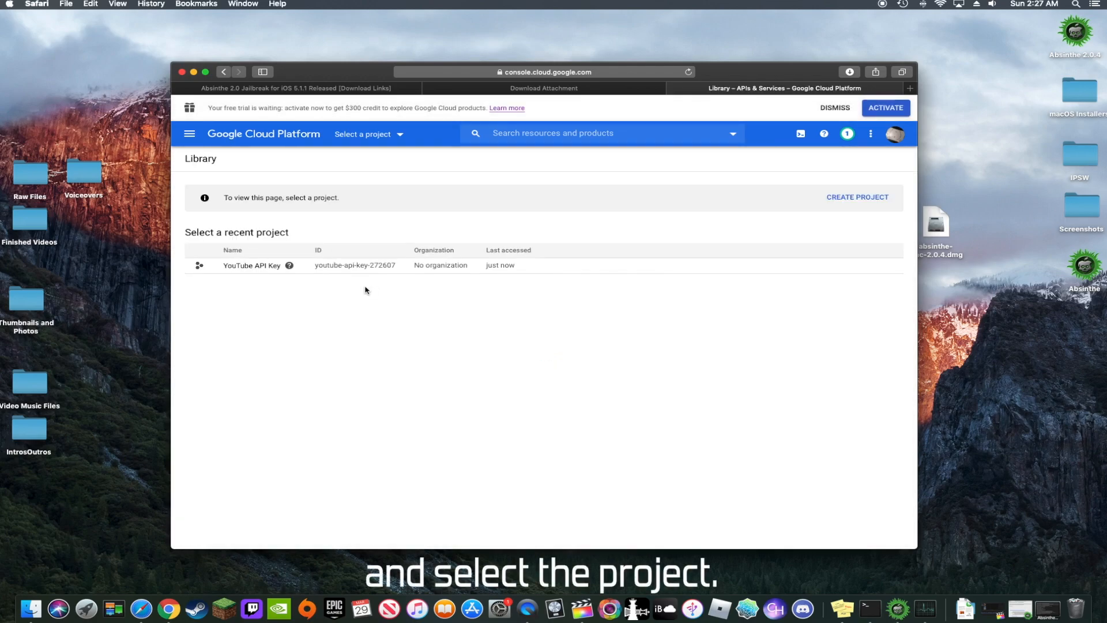
{"action": "left_click", "coordinate": [251, 266]}
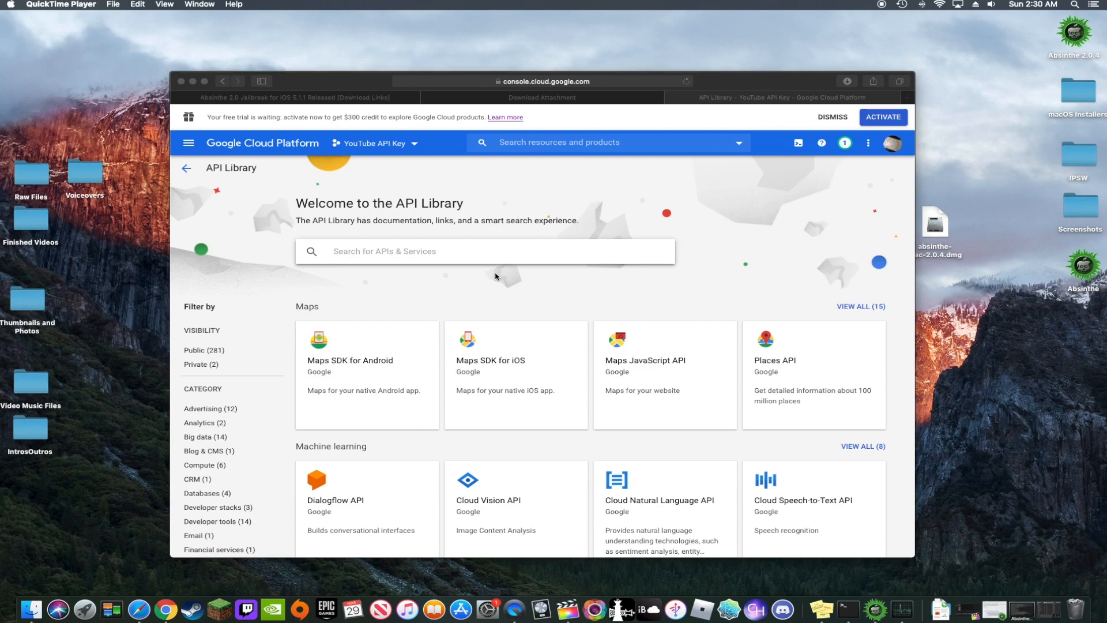
Scroll the API Library down to the YouTube APIs section
{"action": "scroll", "scroll_direction": "down", "scroll_amount": 3}
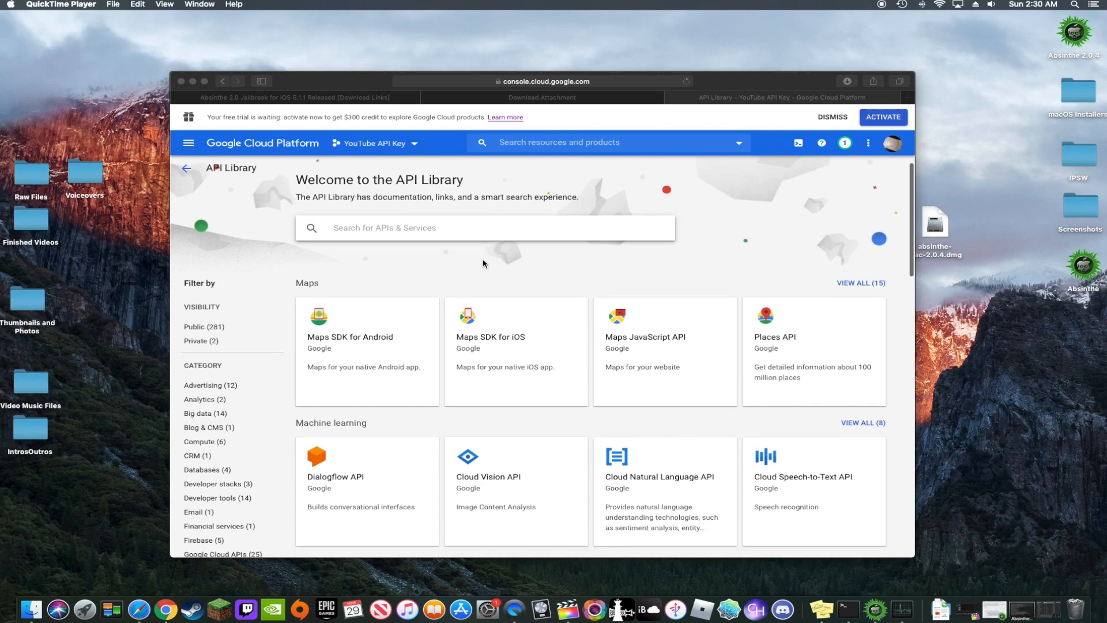
{"action": "scroll", "scroll_direction": "down", "scroll_amount": 3}
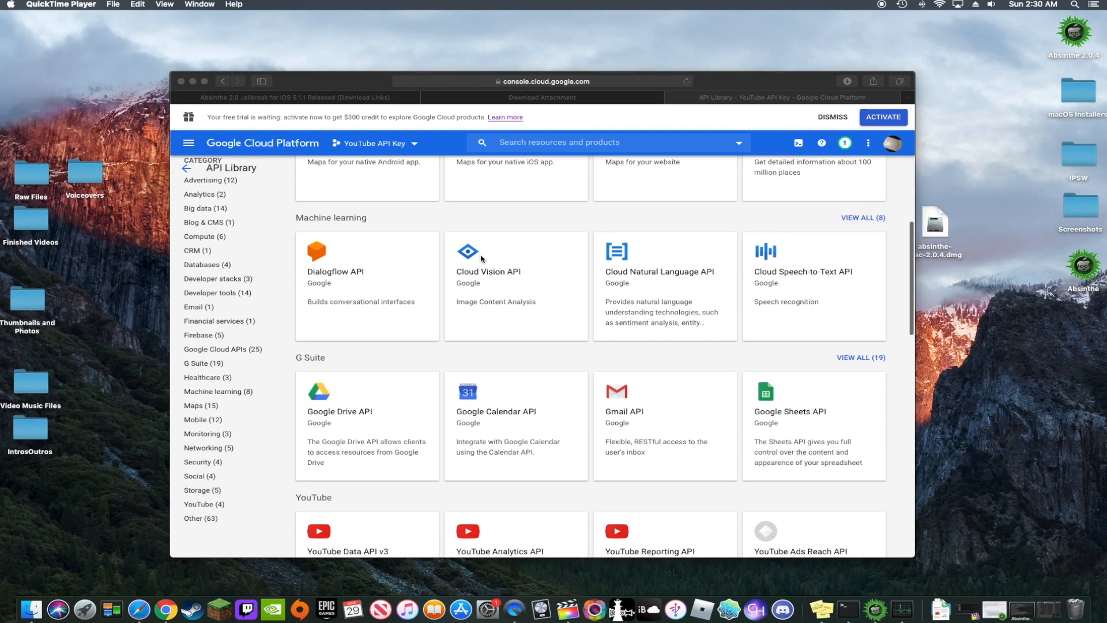
{"action": "scroll", "scroll_direction": "down", "scroll_amount": 3}
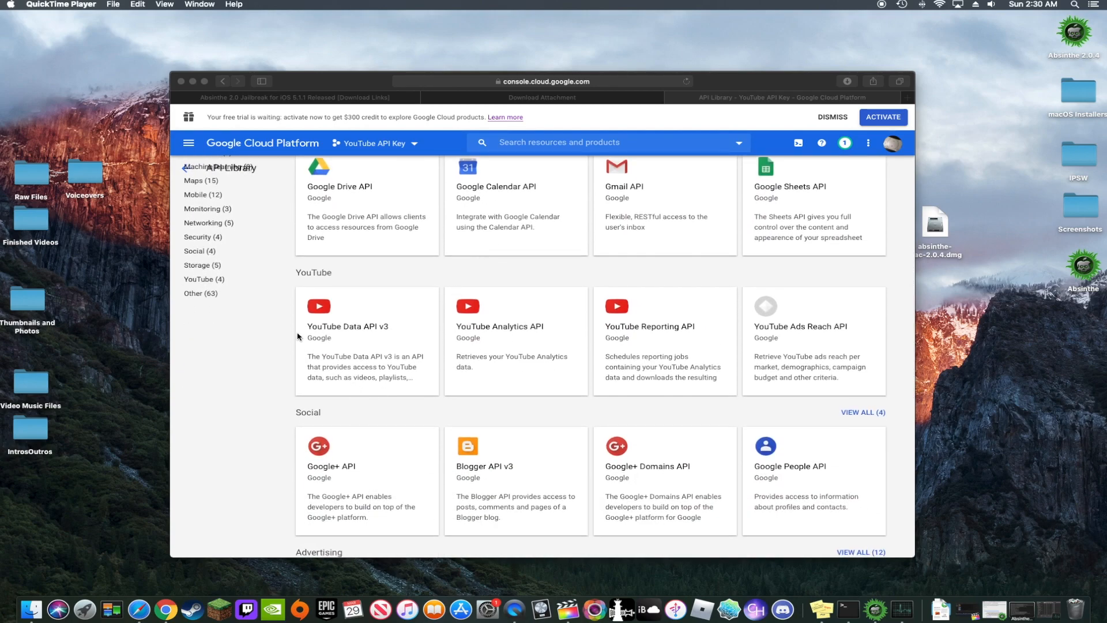
{"action": "mouse_move", "coordinate": [362, 285]}
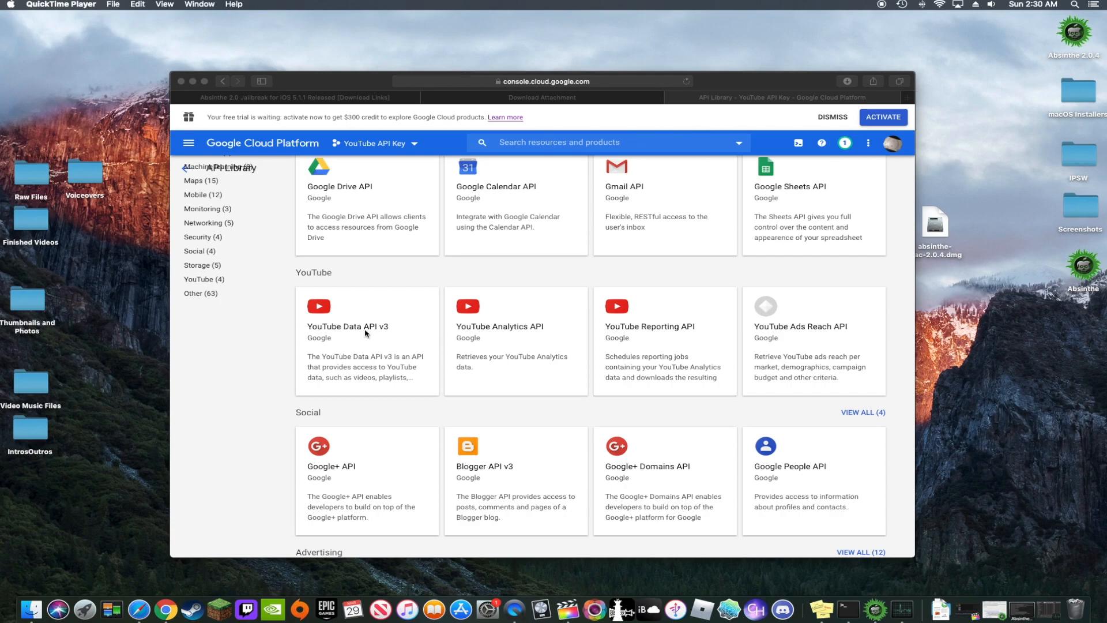
{"action": "mouse_move", "coordinate": [362, 329]}
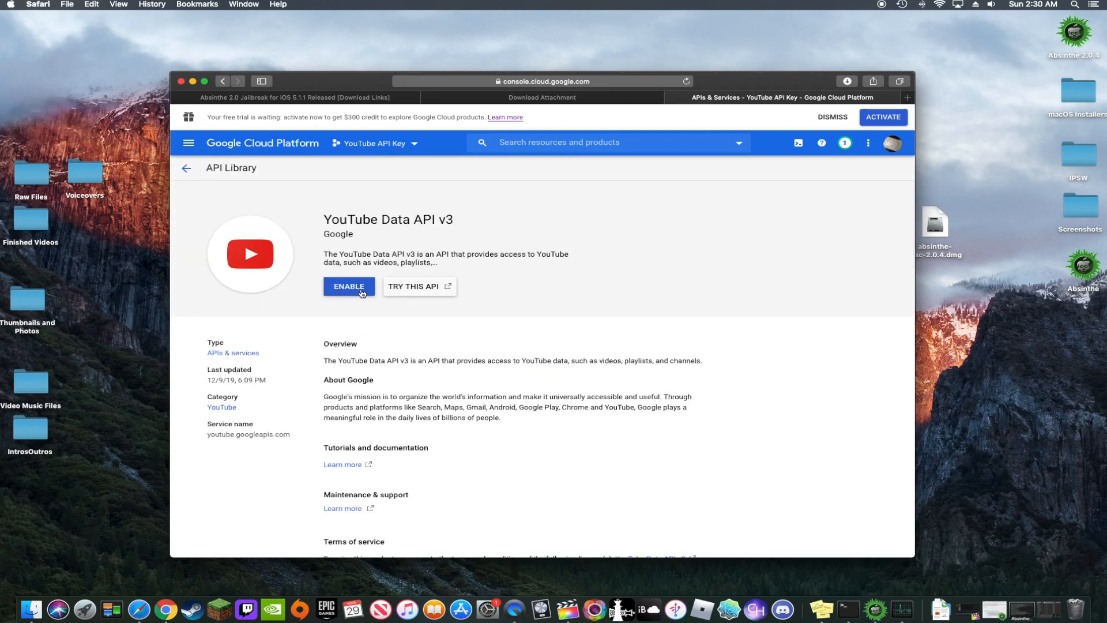
Enable YouTube Data API v3 and begin creating credentials for it
{"action": "left_click", "coordinate": [348, 286]}
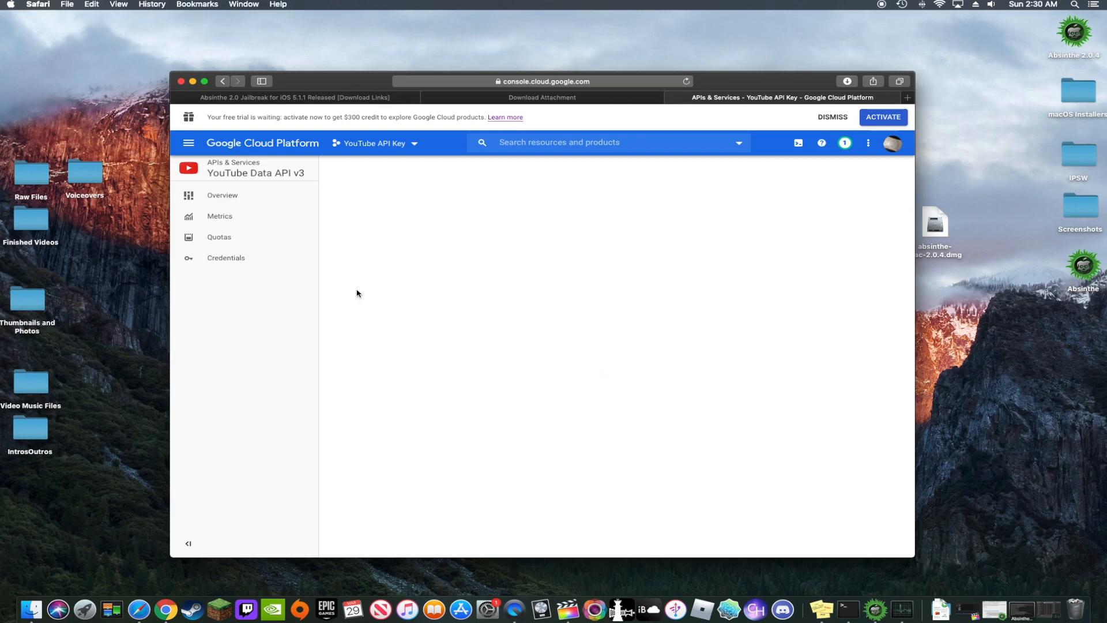
{"action": "left_click", "coordinate": [223, 195]}
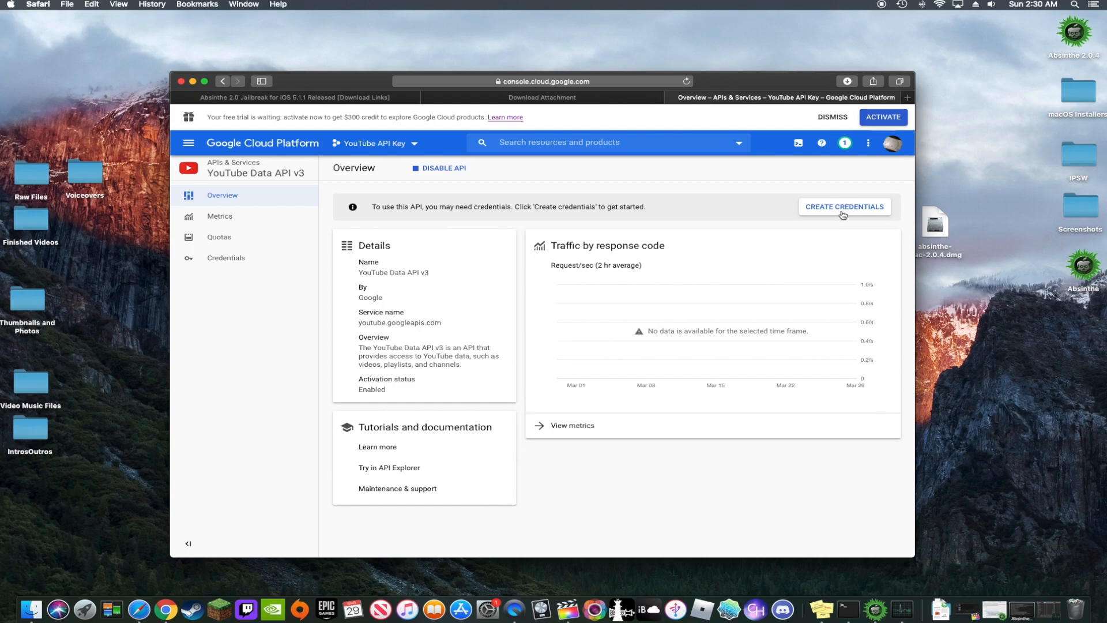
{"action": "left_click", "coordinate": [844, 206]}
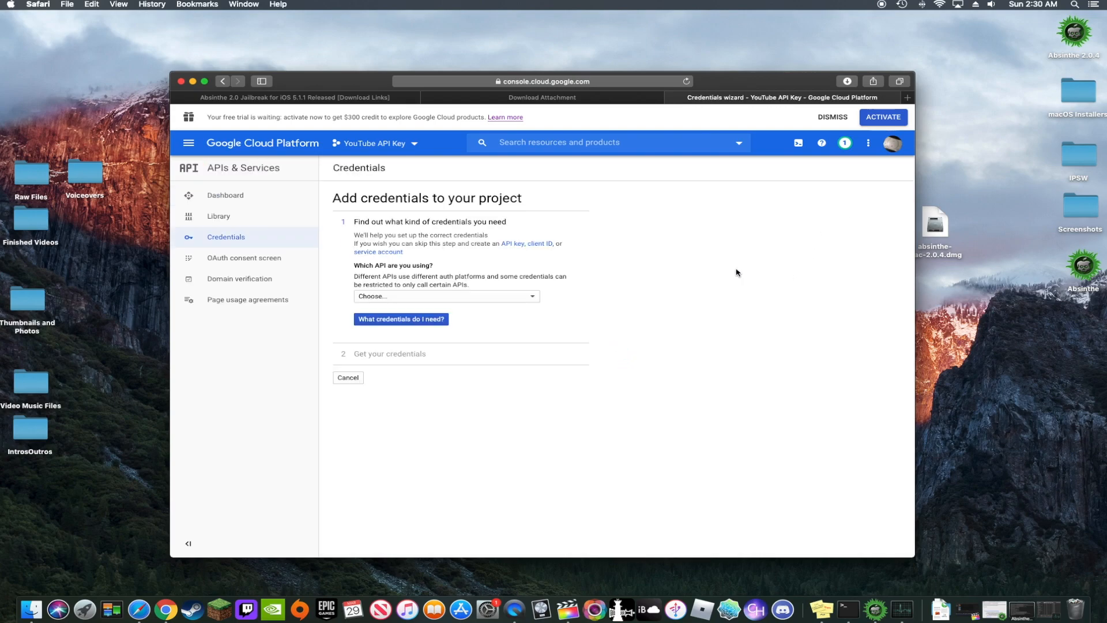
Set the credentials wizard to YouTube Data API v3 called from a Web browser (Javascript)
{"action": "left_click", "coordinate": [445, 297]}
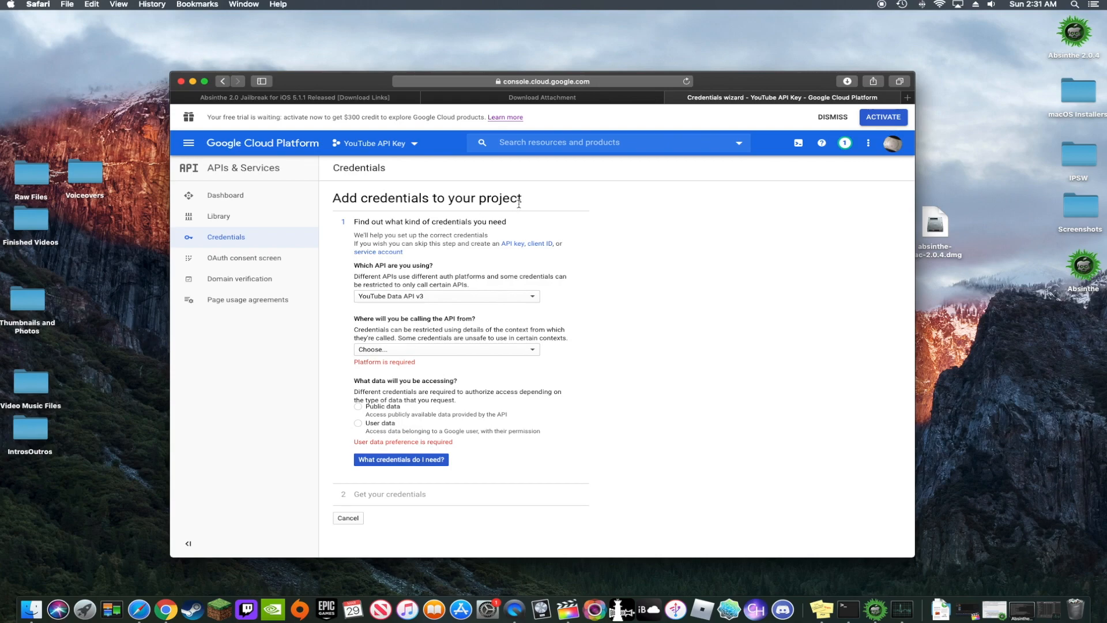
{"action": "left_click", "coordinate": [445, 296]}
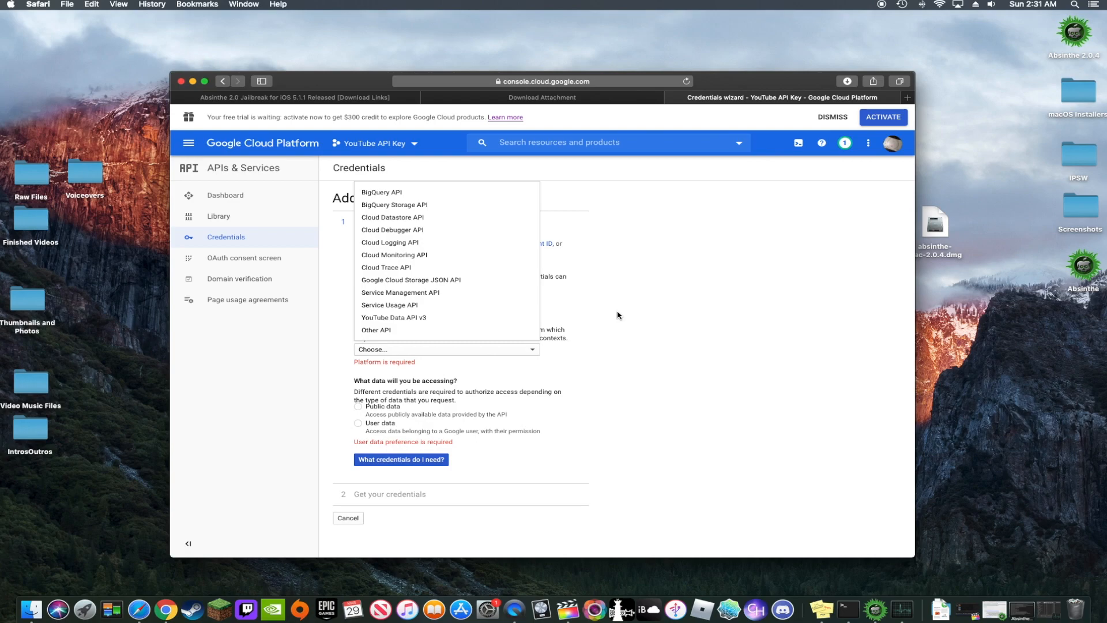
{"action": "left_click", "coordinate": [393, 317]}
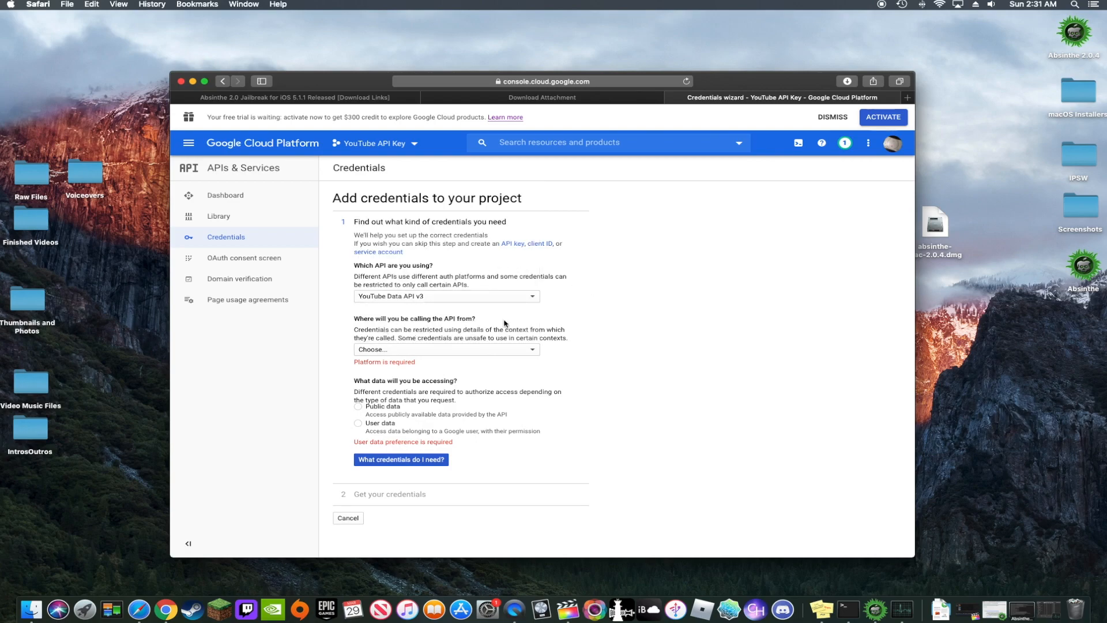
{"action": "mouse_move", "coordinate": [457, 327]}
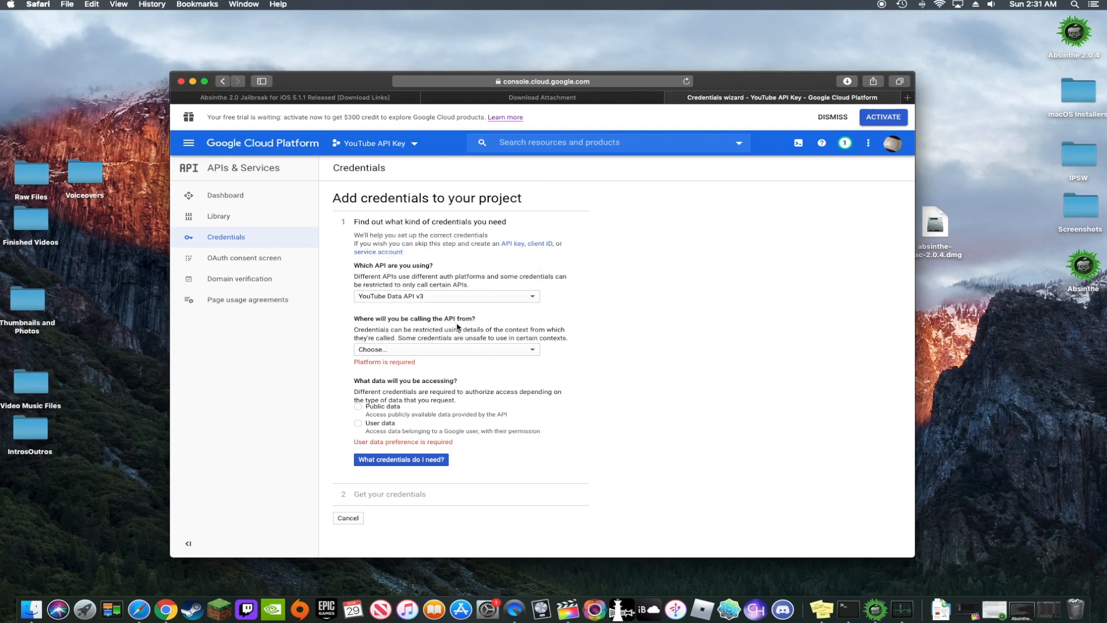
{"action": "left_click", "coordinate": [445, 348]}
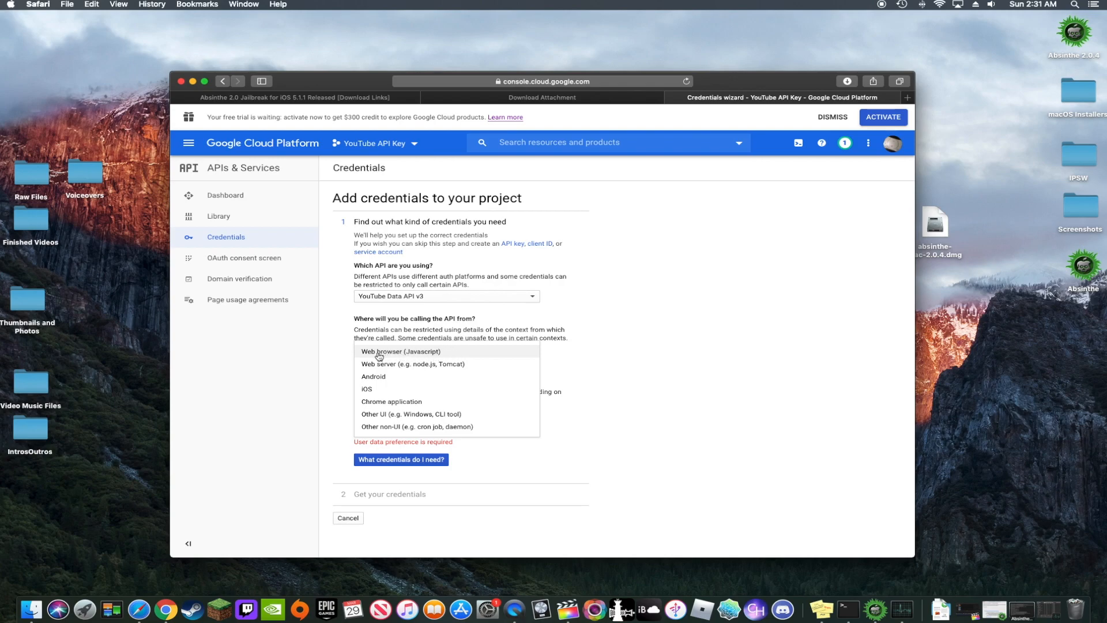
{"action": "left_click", "coordinate": [401, 351]}
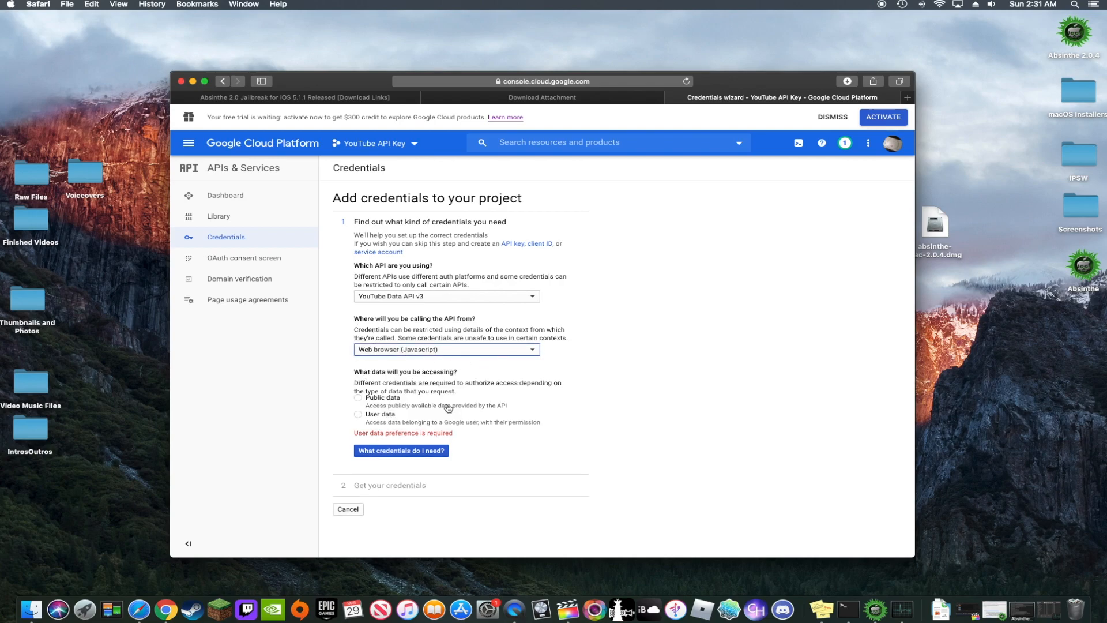
{"action": "left_click", "coordinate": [400, 451]}
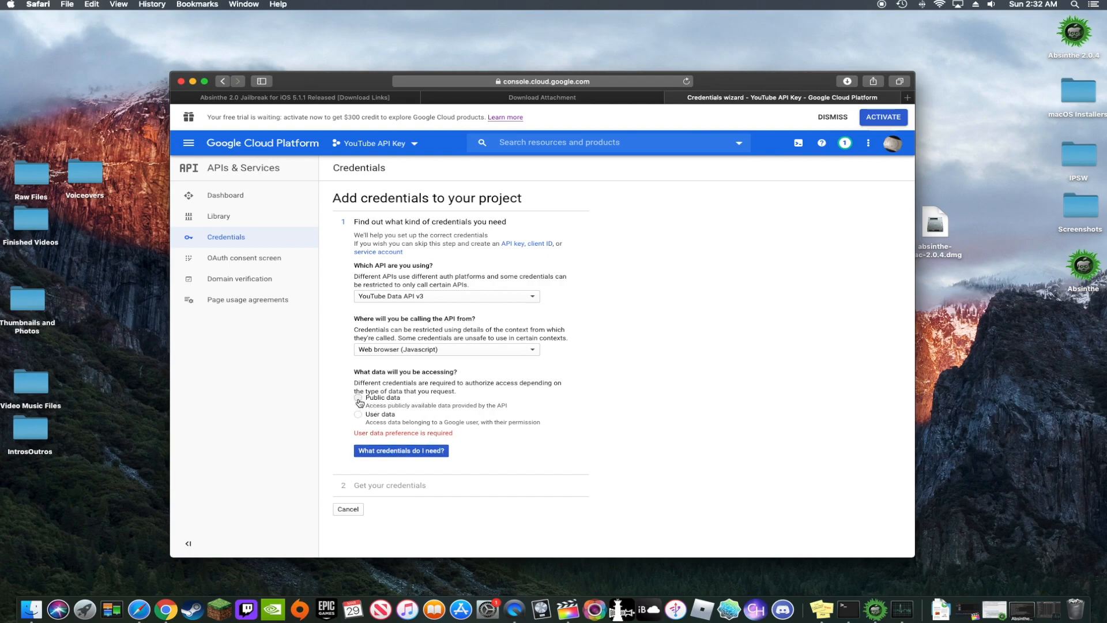
Select Public data and generate the recommended API key
{"action": "left_click", "coordinate": [359, 396]}
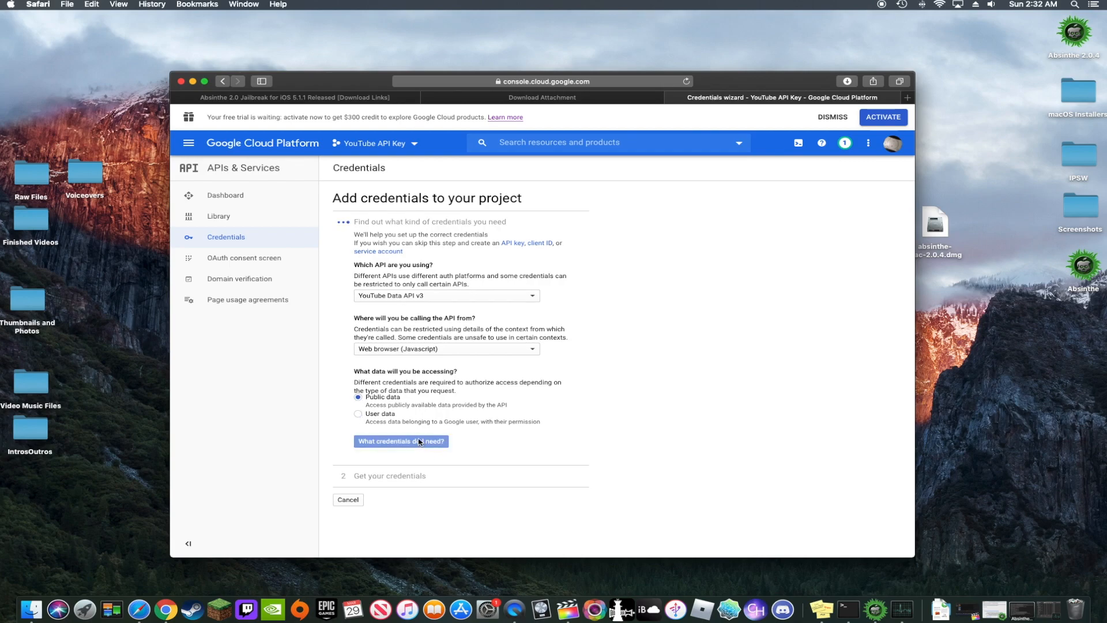
{"action": "left_click", "coordinate": [401, 440]}
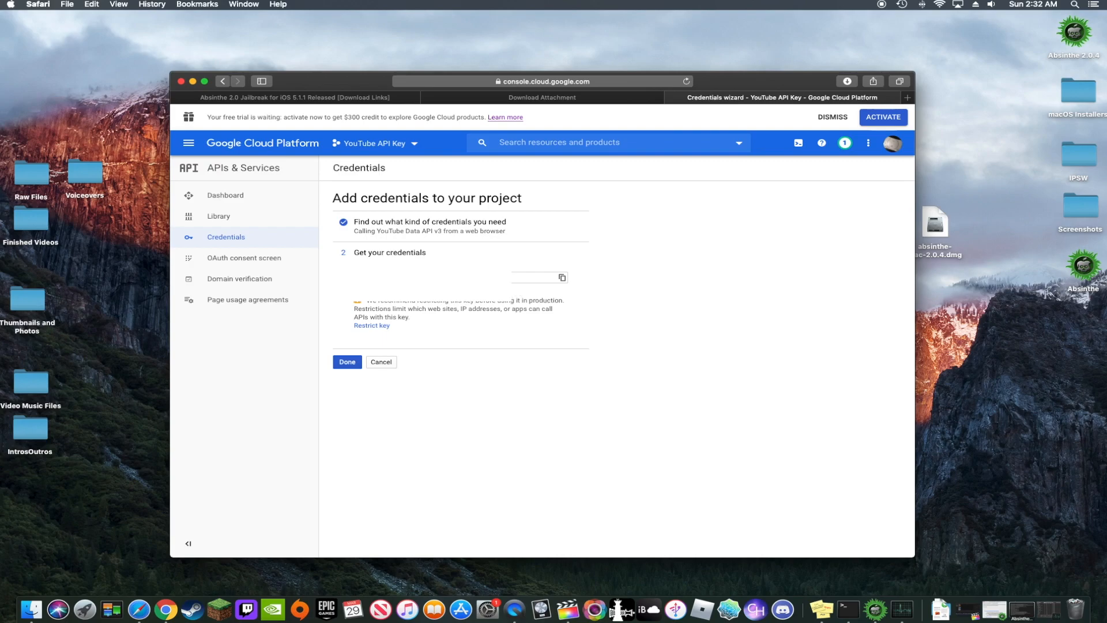
{"action": "mouse_move", "coordinate": [337, 268]}
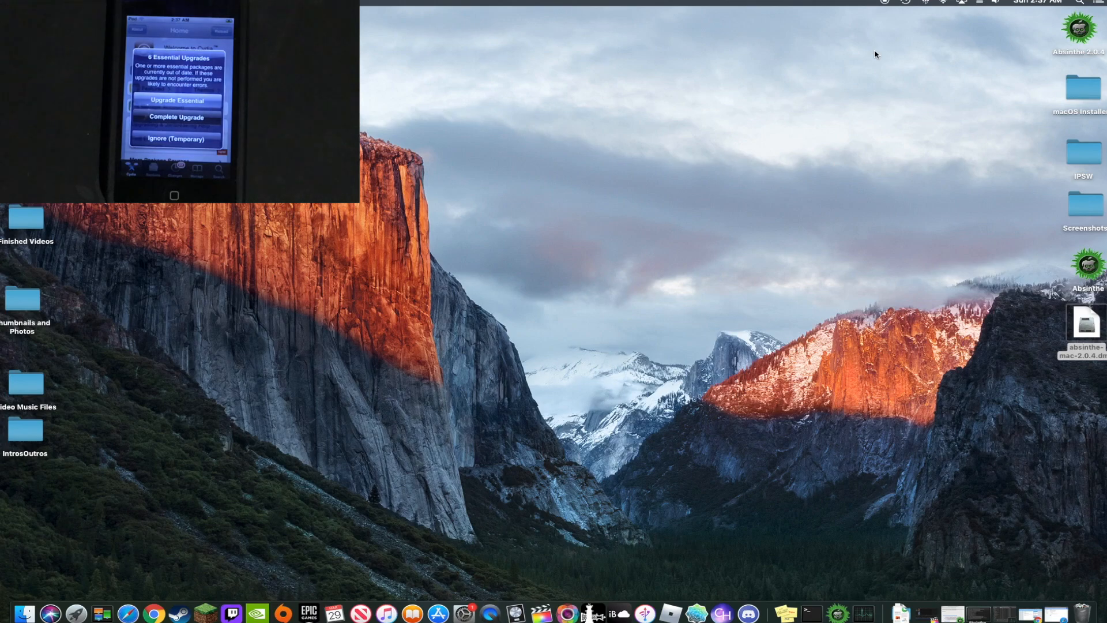
Ignore the 6 Essential Upgrades alert temporarily to stay on the Cydia home page
{"action": "left_click", "coordinate": [174, 117]}
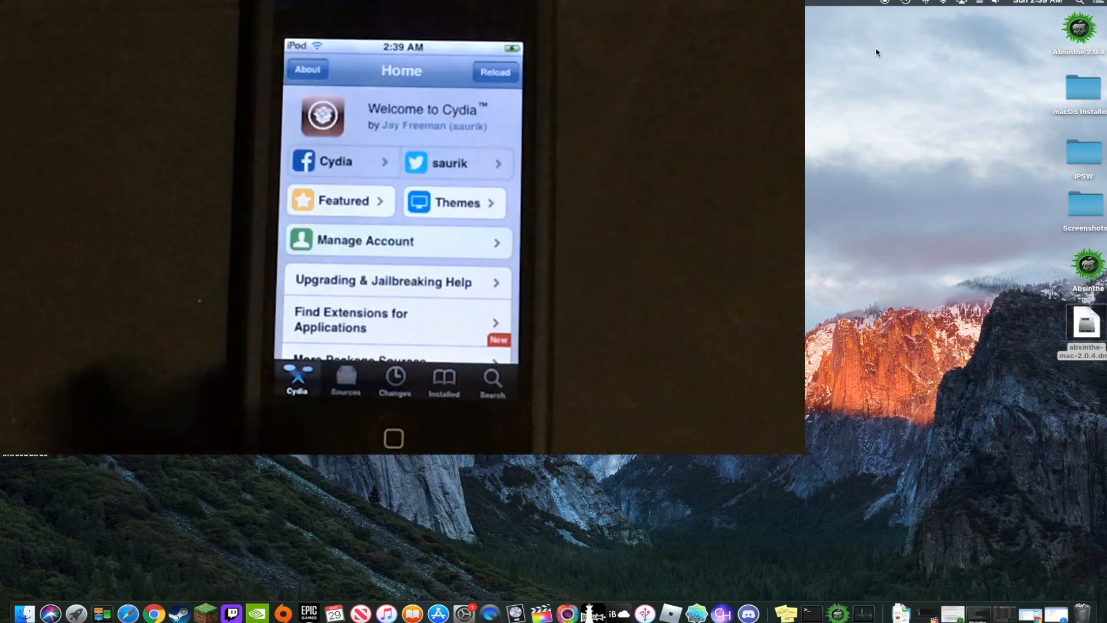
Add the InvoxiPlayGames beta repo URL as a new Cydia source and refresh packages
{"action": "left_click", "coordinate": [345, 381]}
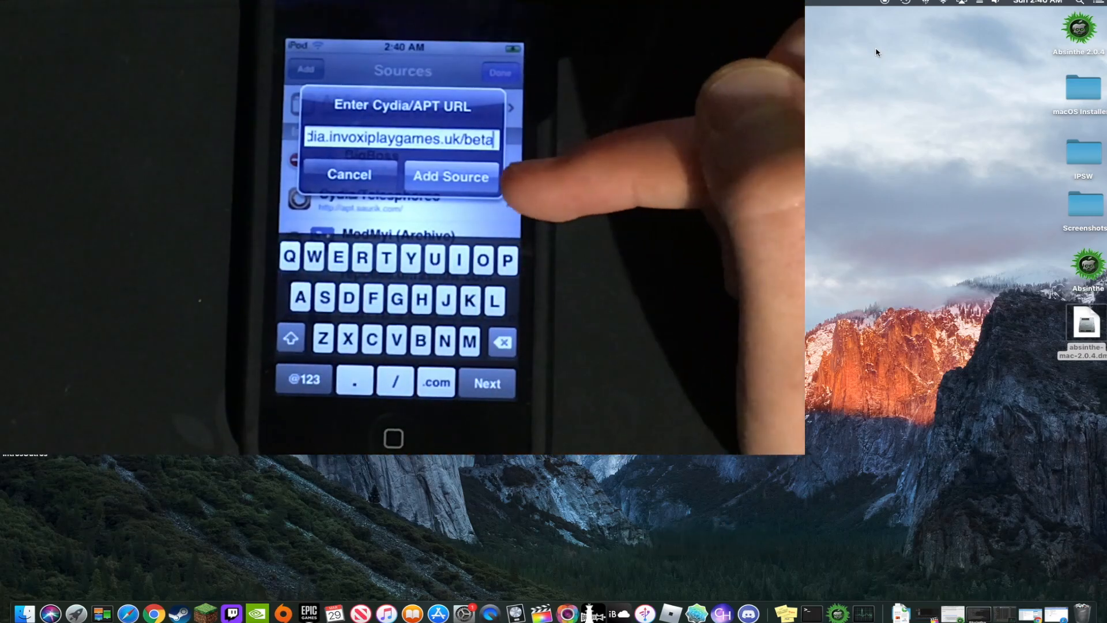
{"action": "left_click", "coordinate": [451, 175]}
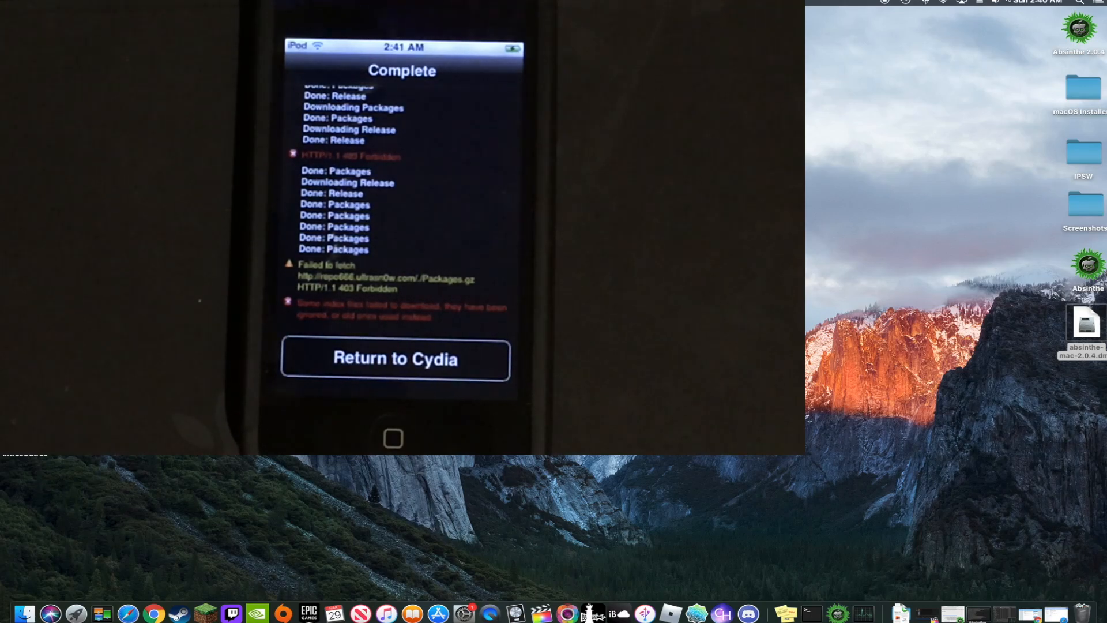
Return to Cydia and locate TubeFixer for iOS in the repo's Tweaks section
{"action": "left_click", "coordinate": [395, 359]}
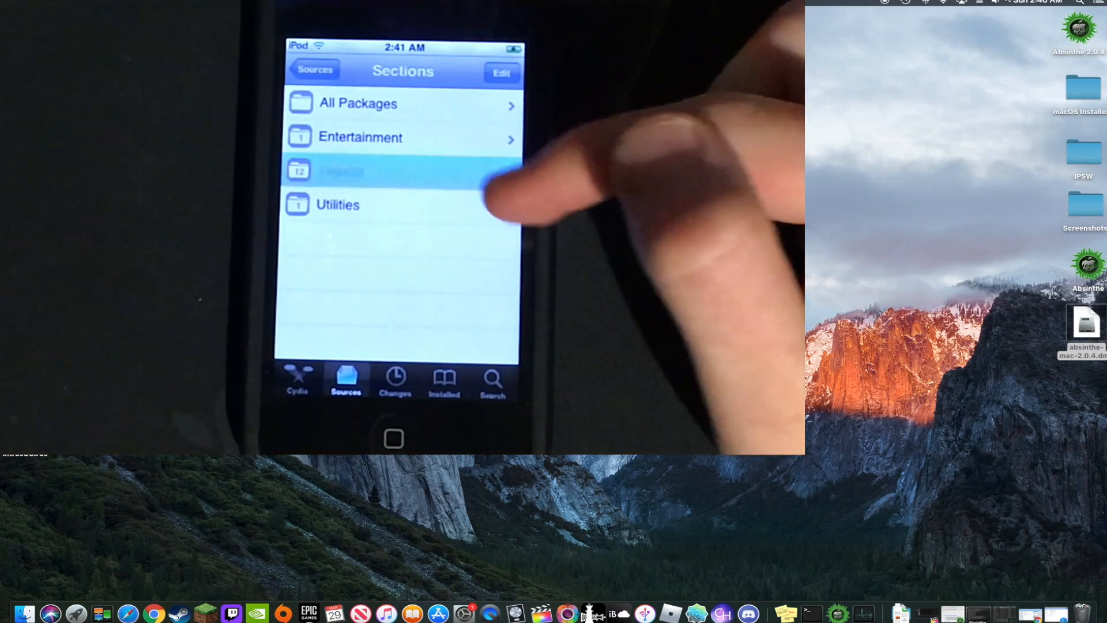
{"action": "left_click", "coordinate": [399, 170]}
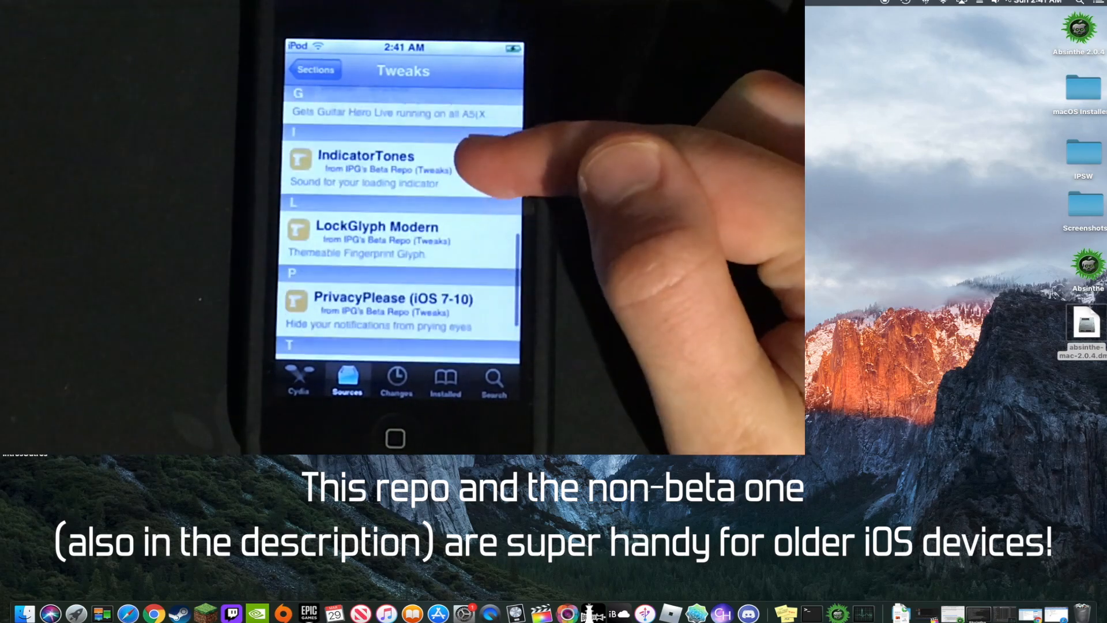
{"action": "scroll", "scroll_direction": "down", "scroll_amount": 3}
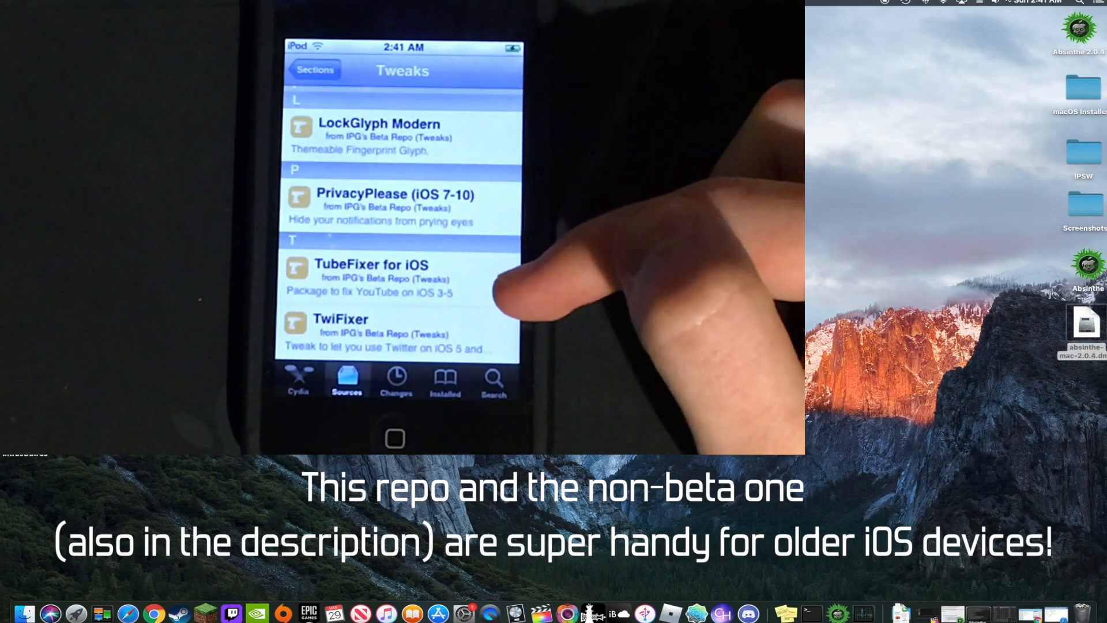
{"action": "left_click", "coordinate": [370, 272]}
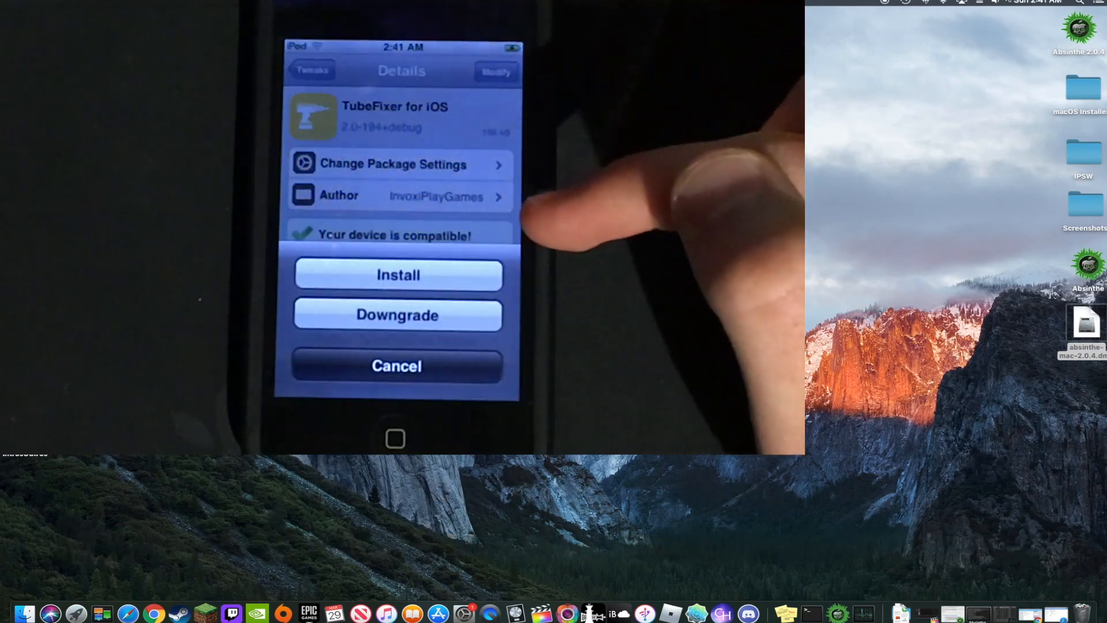
Queue TubeFixer for iOS with Cydia Substrate, PreferenceLoader and Substrate Safe Mode for install
{"action": "left_click", "coordinate": [398, 275]}
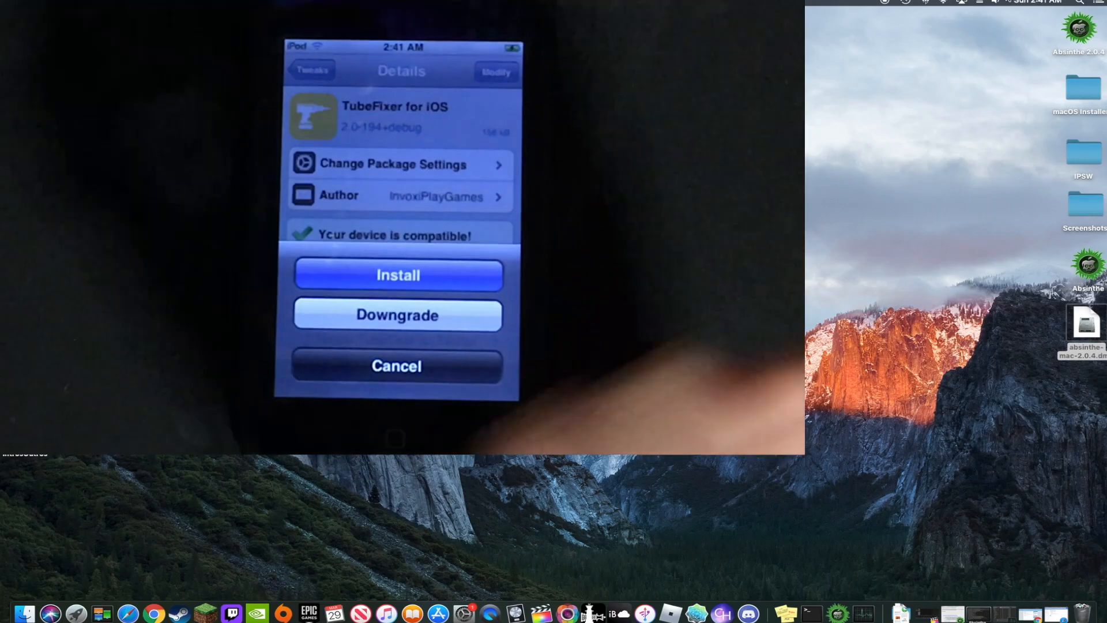
{"action": "left_click", "coordinate": [398, 274]}
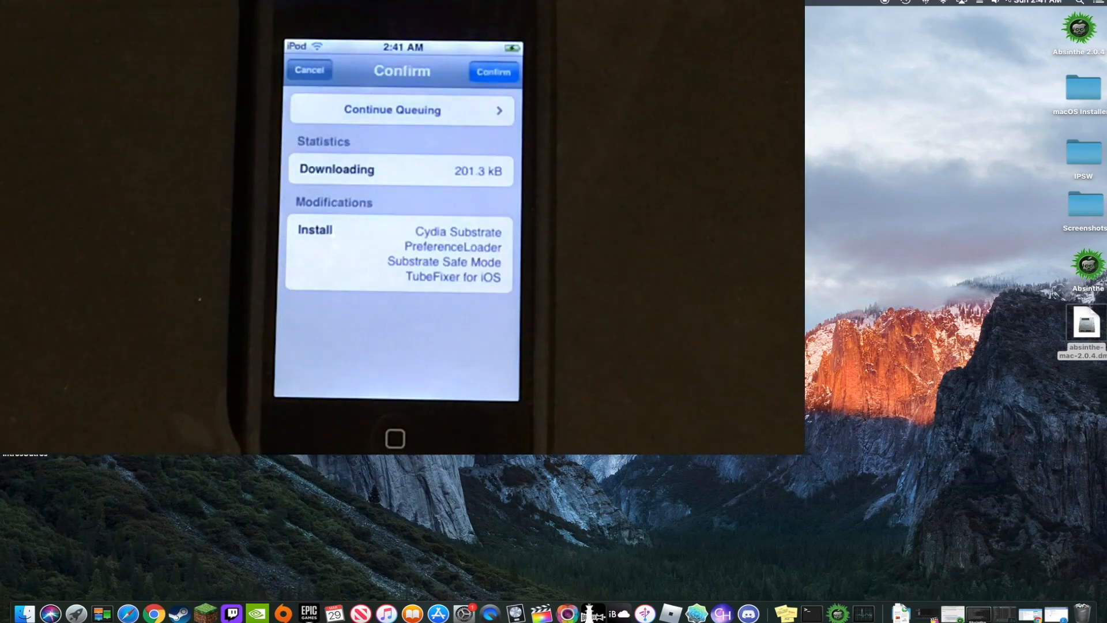
Confirm installation of TubeFixer and its three dependencies so it appears in Settings
{"action": "left_click", "coordinate": [492, 72]}
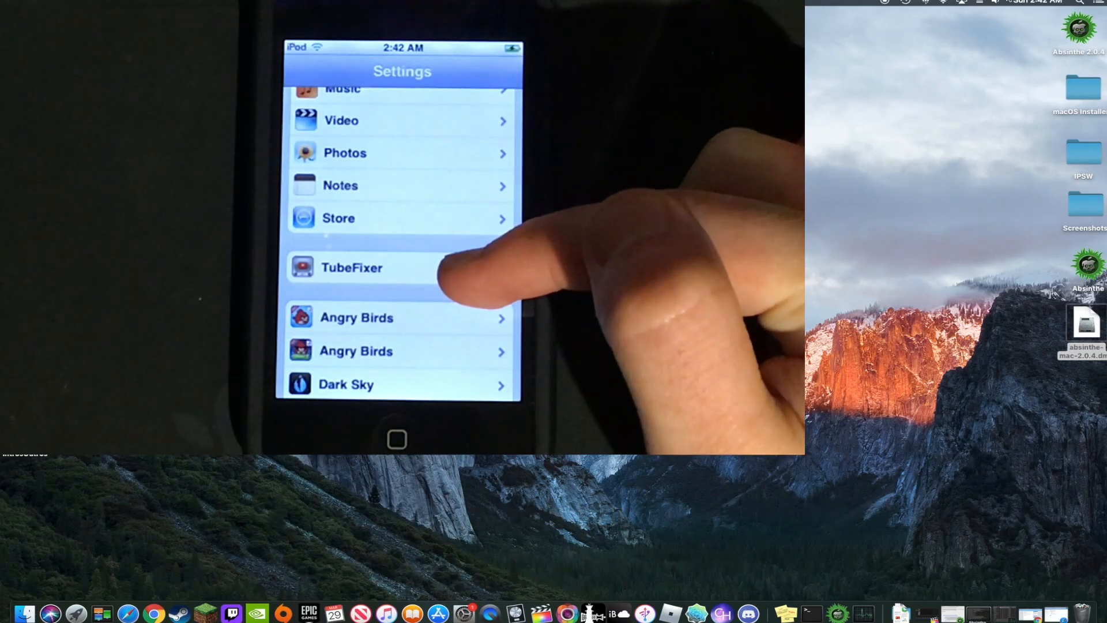
Enable TubeFixer's Custom API Key option for the pasted YouTube API key
{"action": "left_click", "coordinate": [351, 268]}
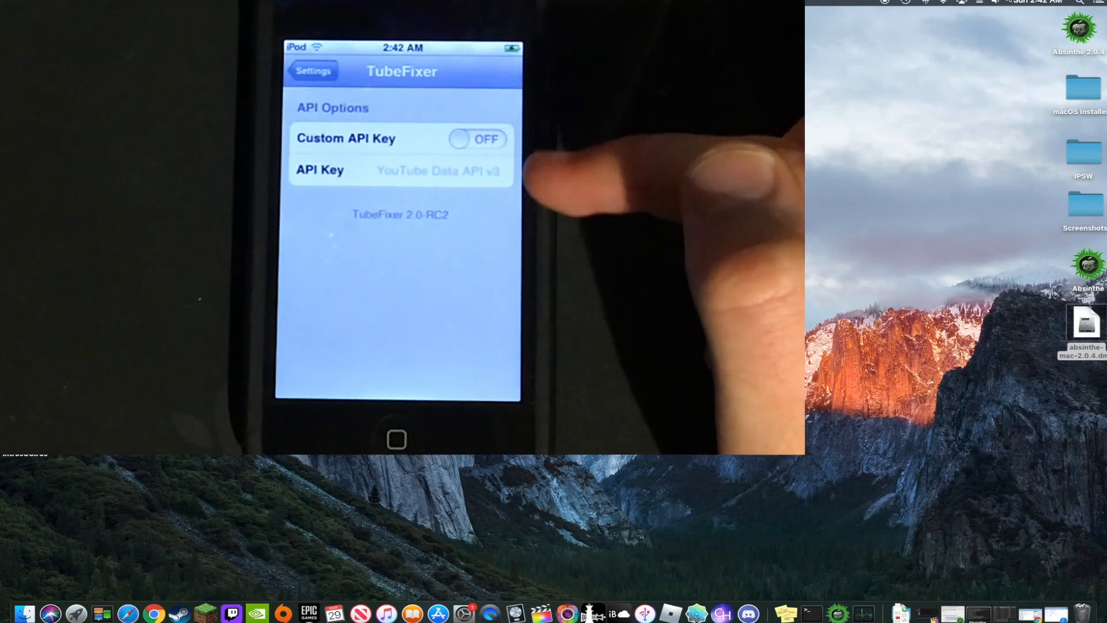
{"action": "left_click", "coordinate": [477, 139]}
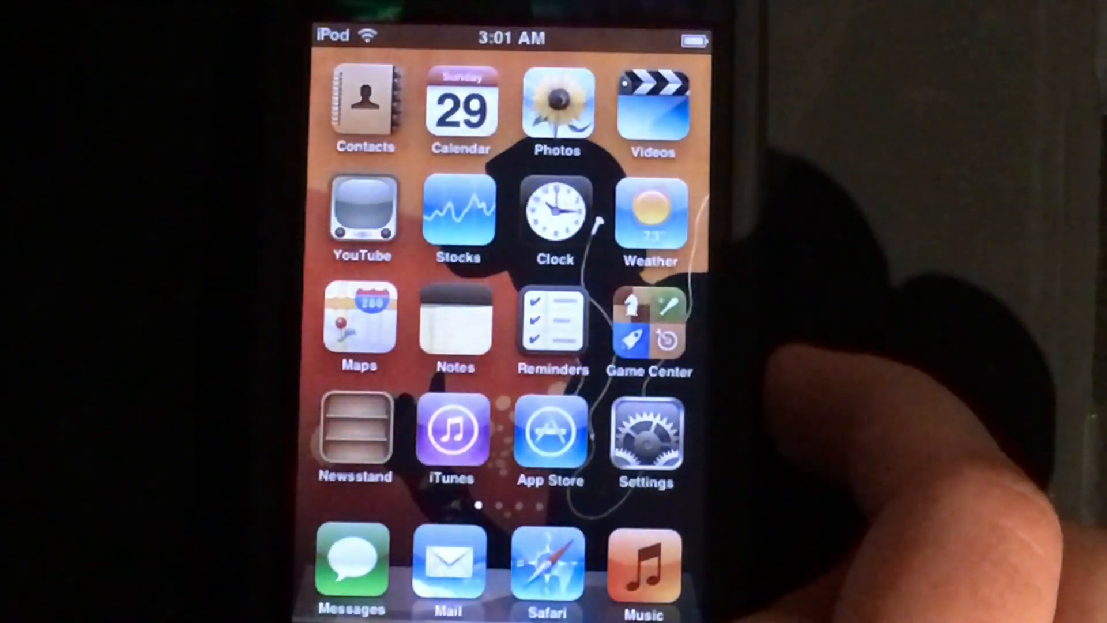
Launch YouTube, browse the Featured grid and load more videos to confirm it works
{"action": "left_click", "coordinate": [361, 209]}
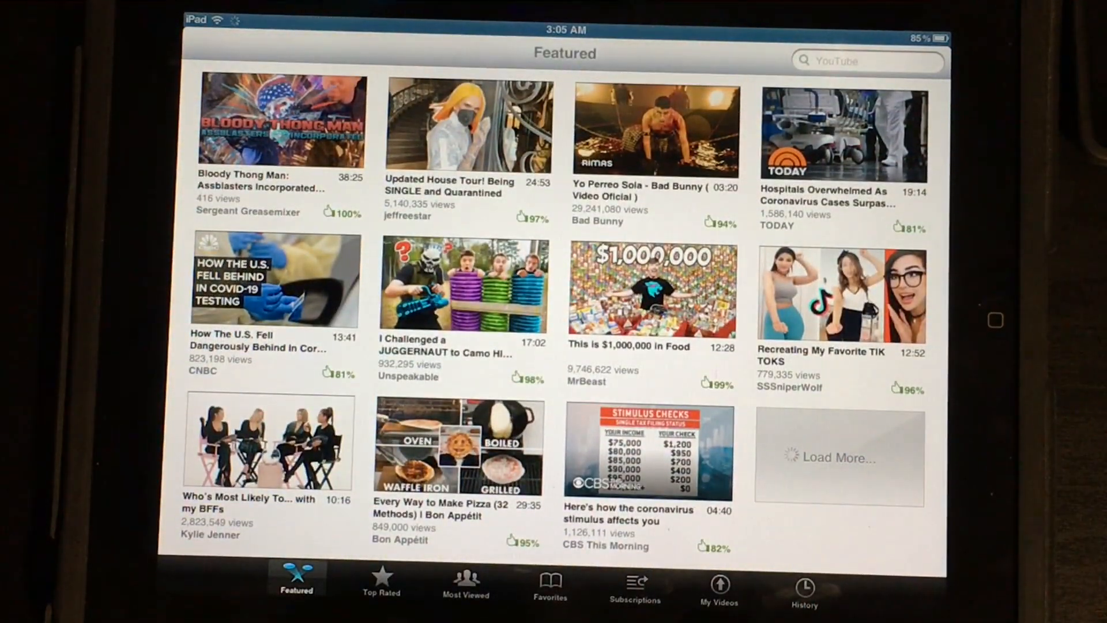
{"action": "scroll", "scroll_direction": "down", "scroll_amount": 3}
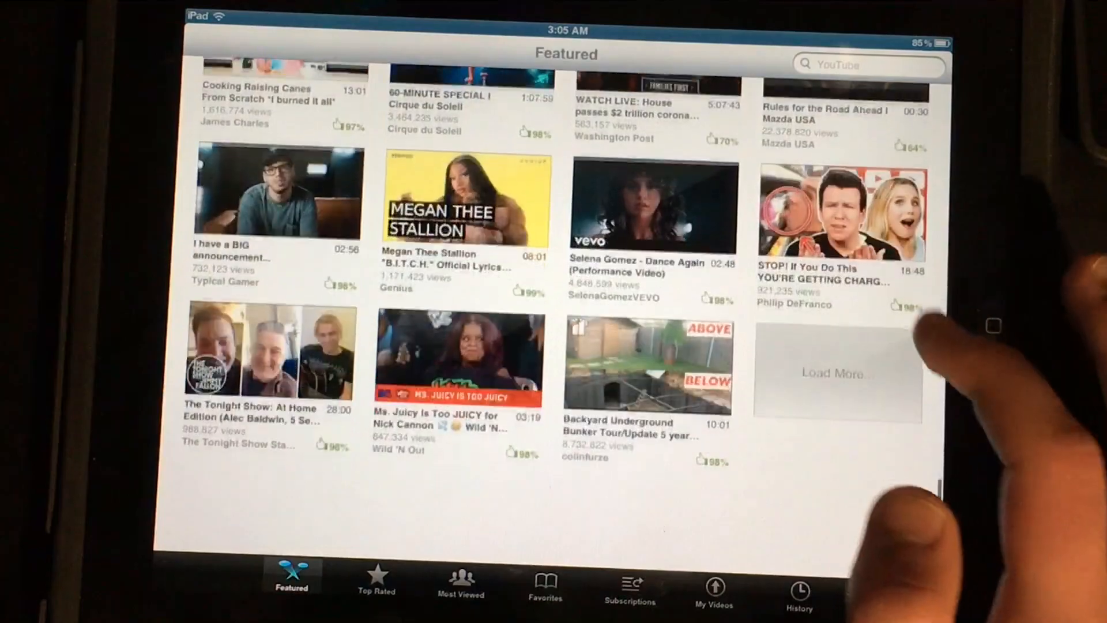
{"action": "left_click", "coordinate": [831, 373]}
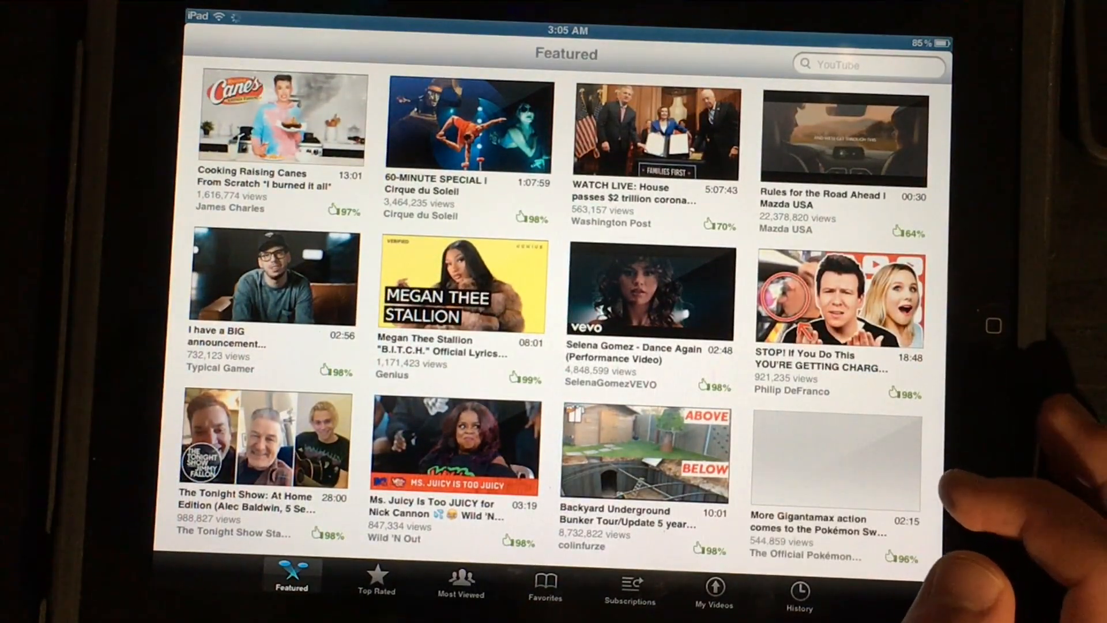